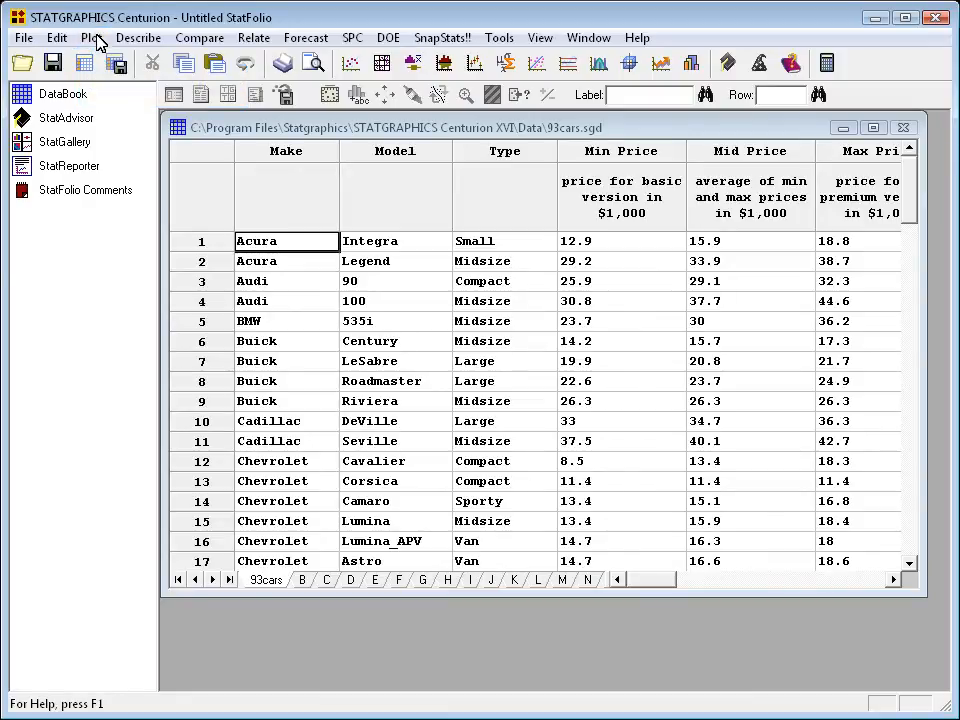
Step: Start a Matrix Plot with MPG Highway, Engine Size and Weight as the plotted data variables
{"action": "left_click", "coordinate": [90, 36]}
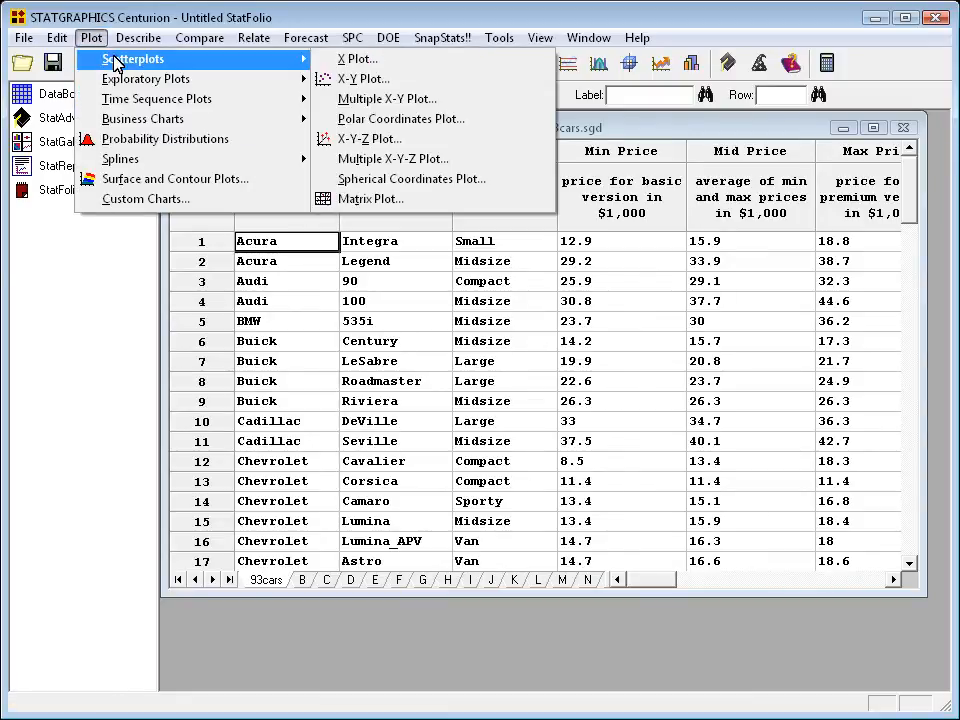
{"action": "mouse_move", "coordinate": [370, 200]}
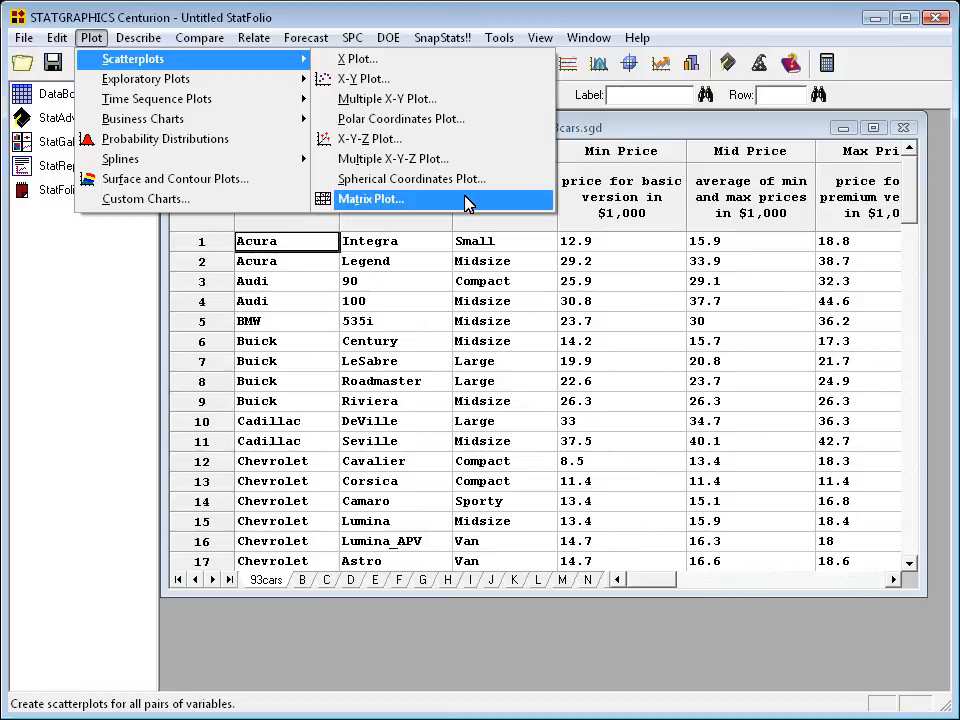
{"action": "left_click", "coordinate": [372, 200]}
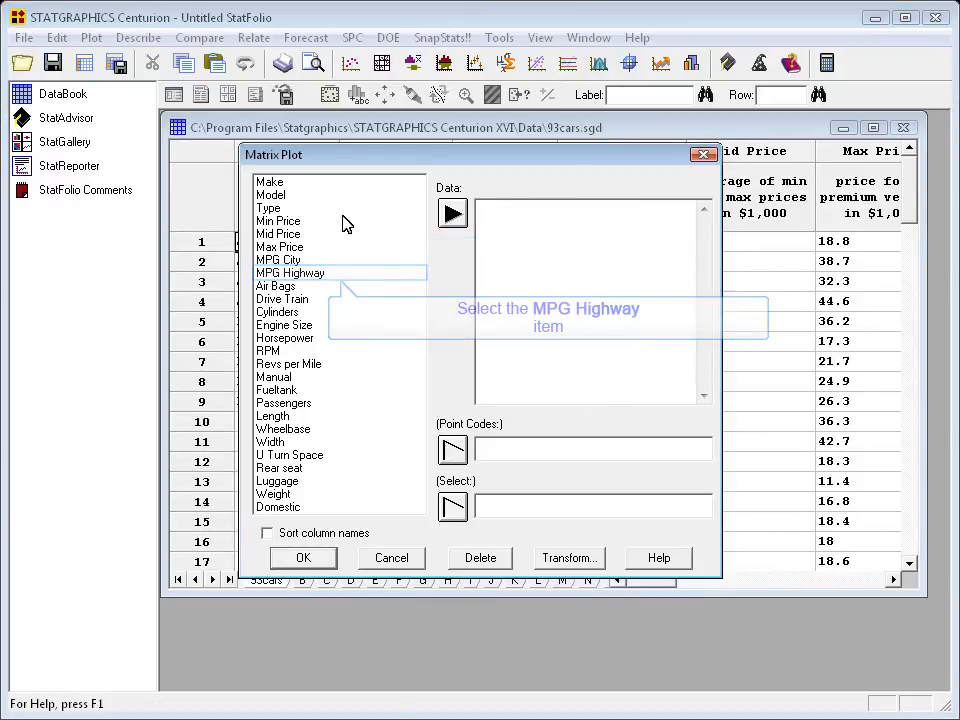
{"action": "left_click", "coordinate": [290, 272]}
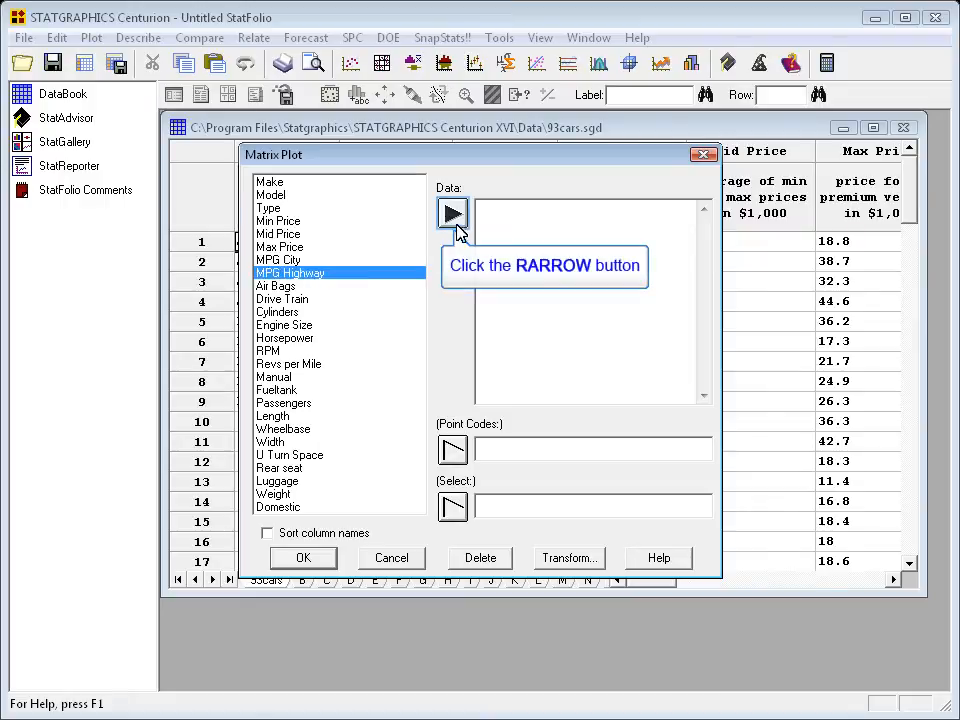
{"action": "left_click", "coordinate": [452, 212]}
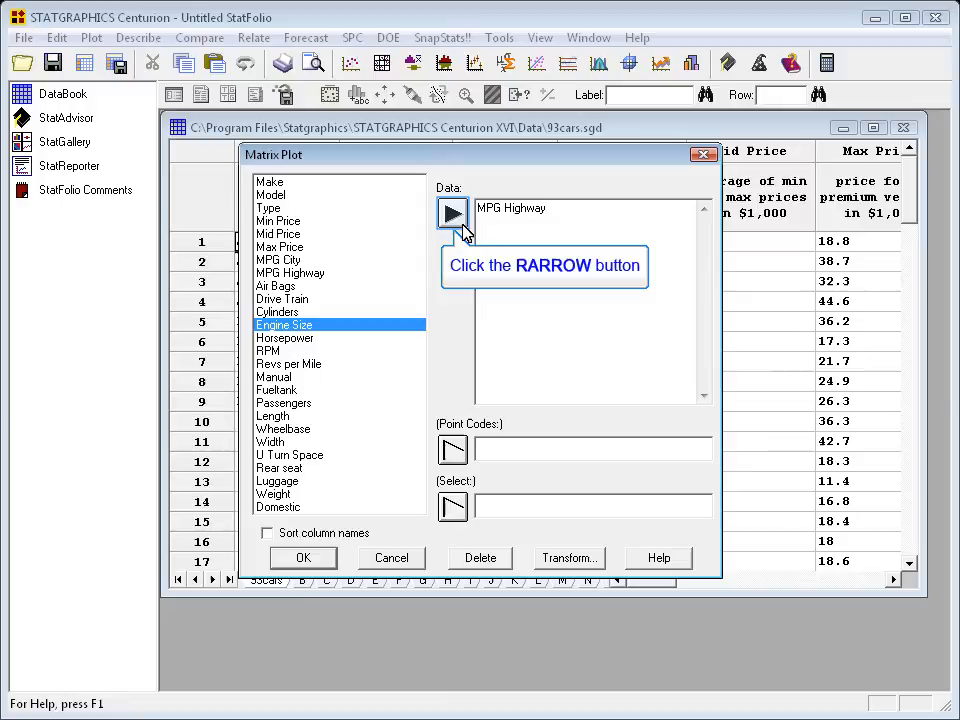
{"action": "left_click", "coordinate": [452, 212]}
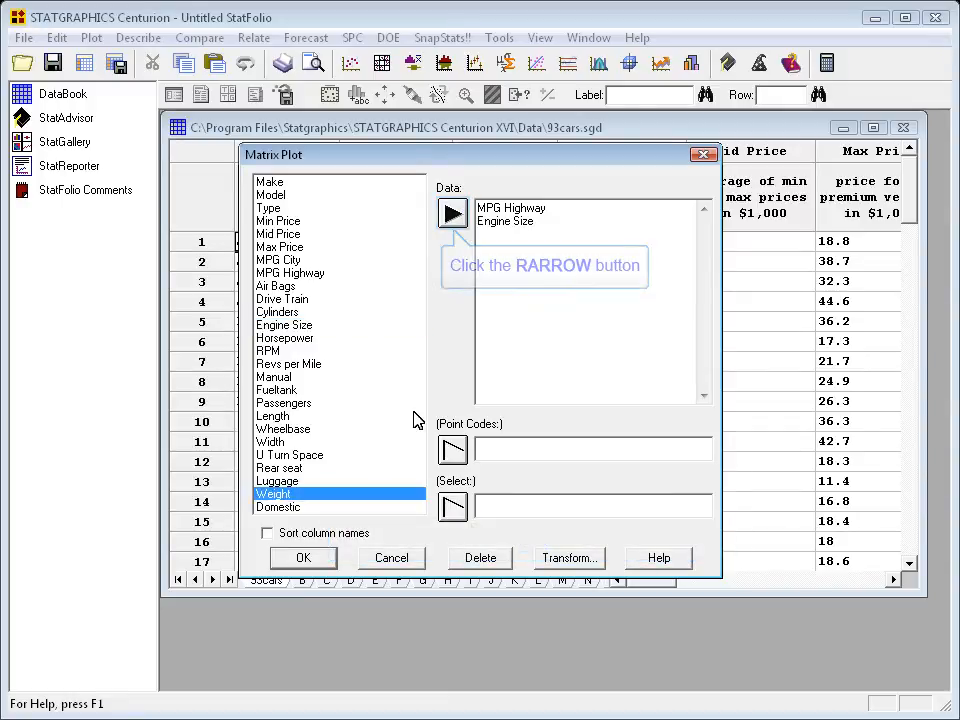
{"action": "left_click", "coordinate": [452, 212]}
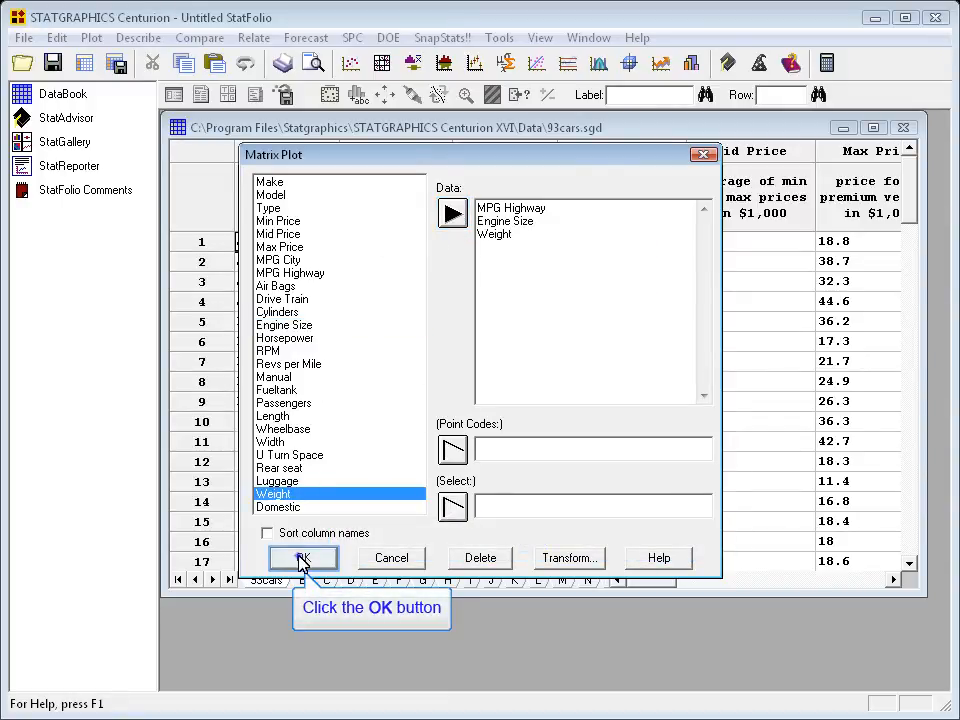
{"action": "left_click", "coordinate": [304, 558]}
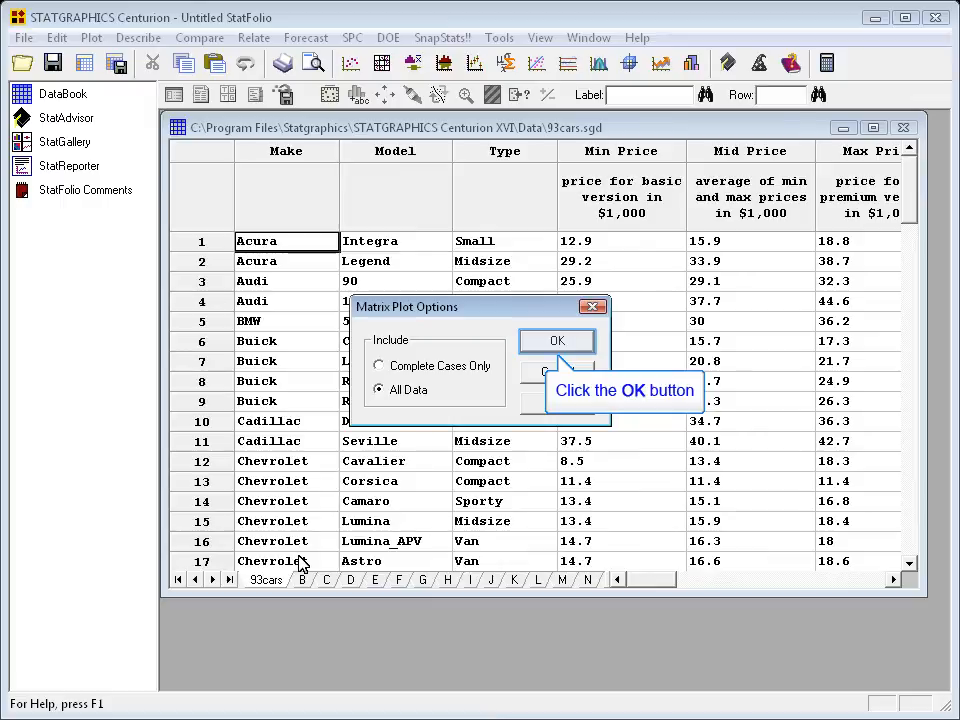
Step: Accept All Data so the matrix plot of the three variables displays
{"action": "left_click", "coordinate": [556, 340]}
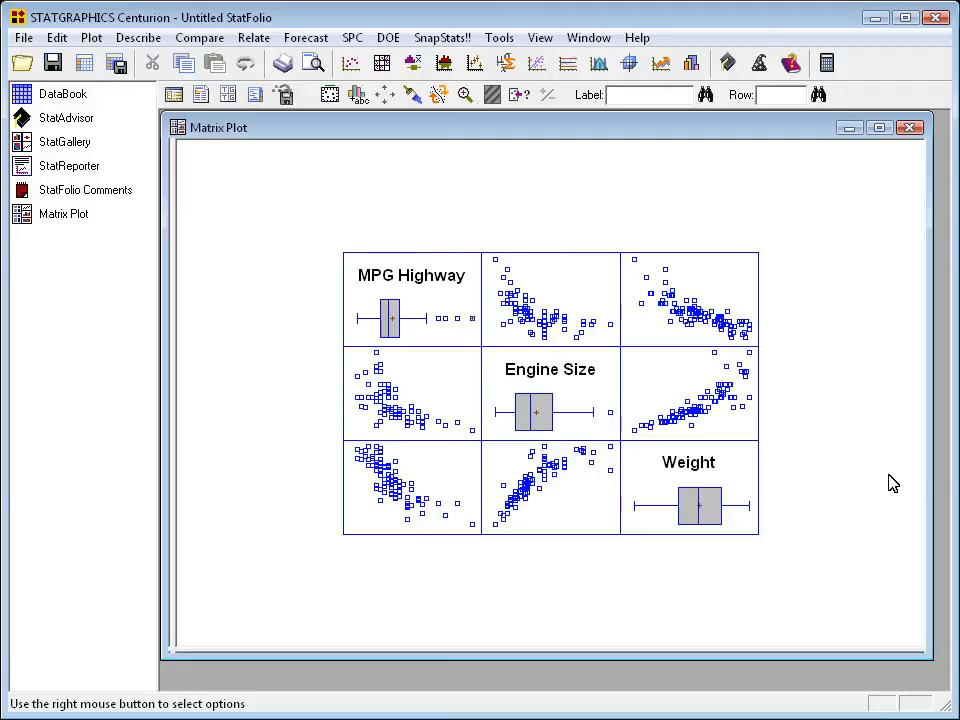
{"action": "mouse_move", "coordinate": [254, 36]}
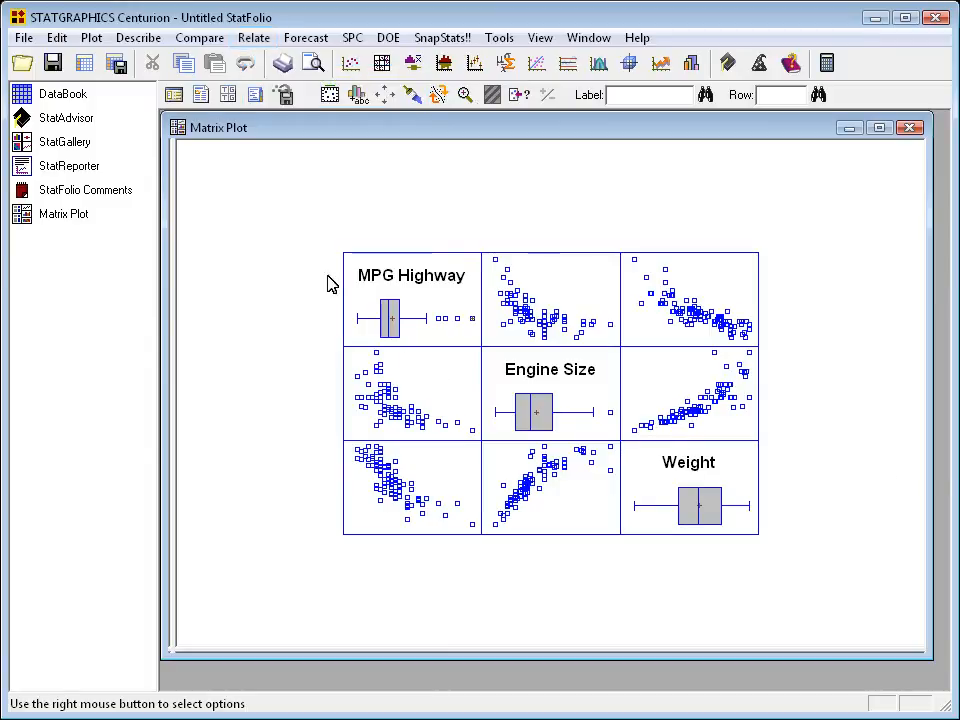
Step: Specify a General Linear Model: MPG Highway dependent, Engine Size and Weight as quantitative factors
{"action": "left_click", "coordinate": [252, 36]}
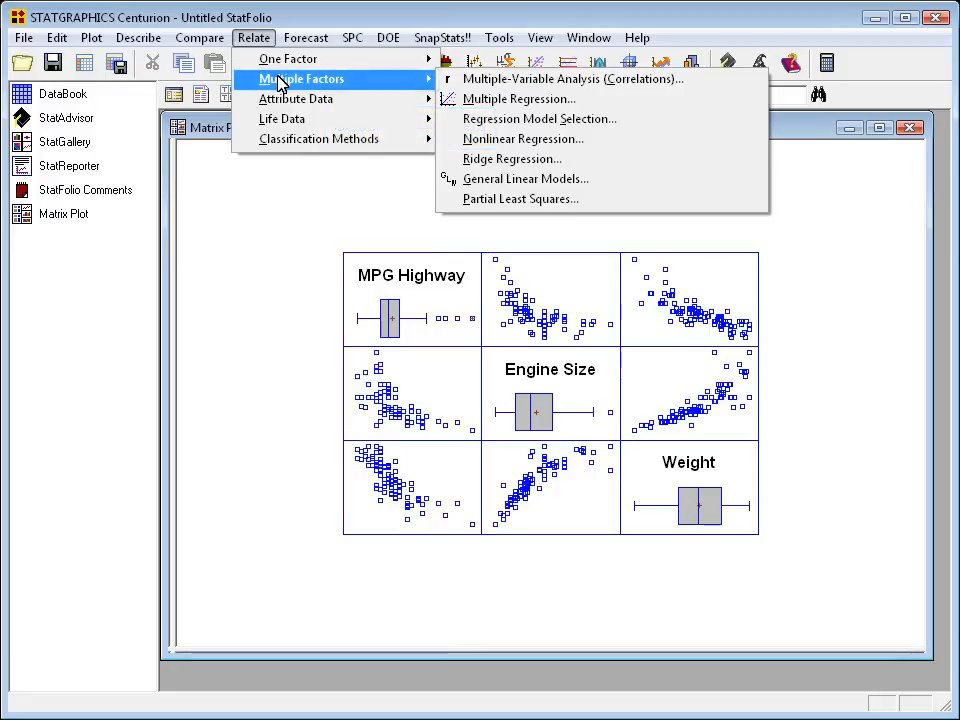
{"action": "mouse_move", "coordinate": [524, 178]}
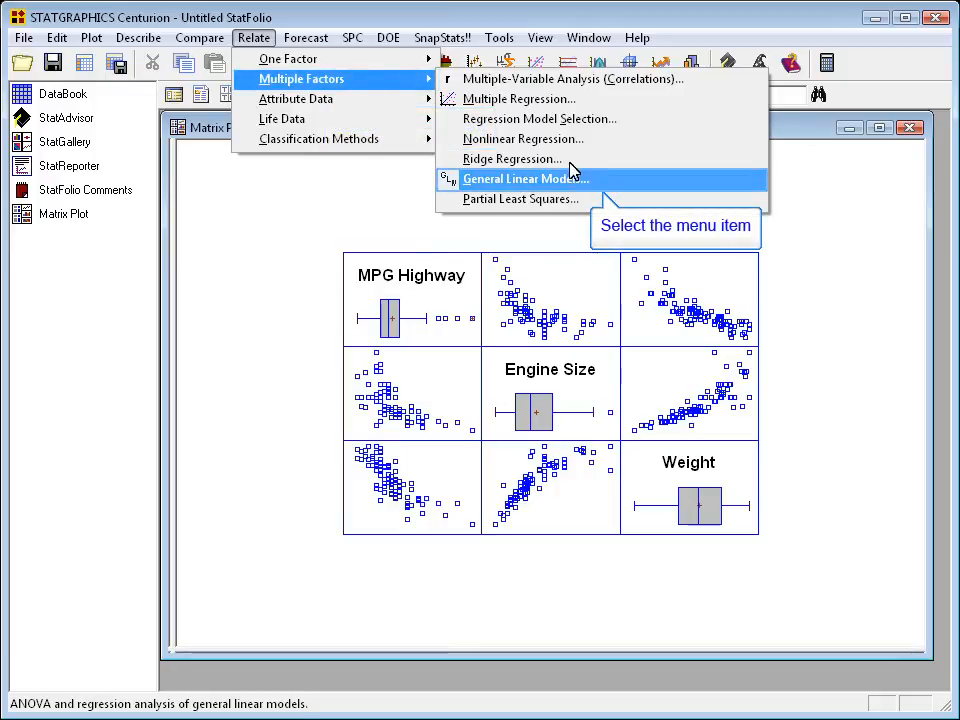
{"action": "left_click", "coordinate": [524, 178]}
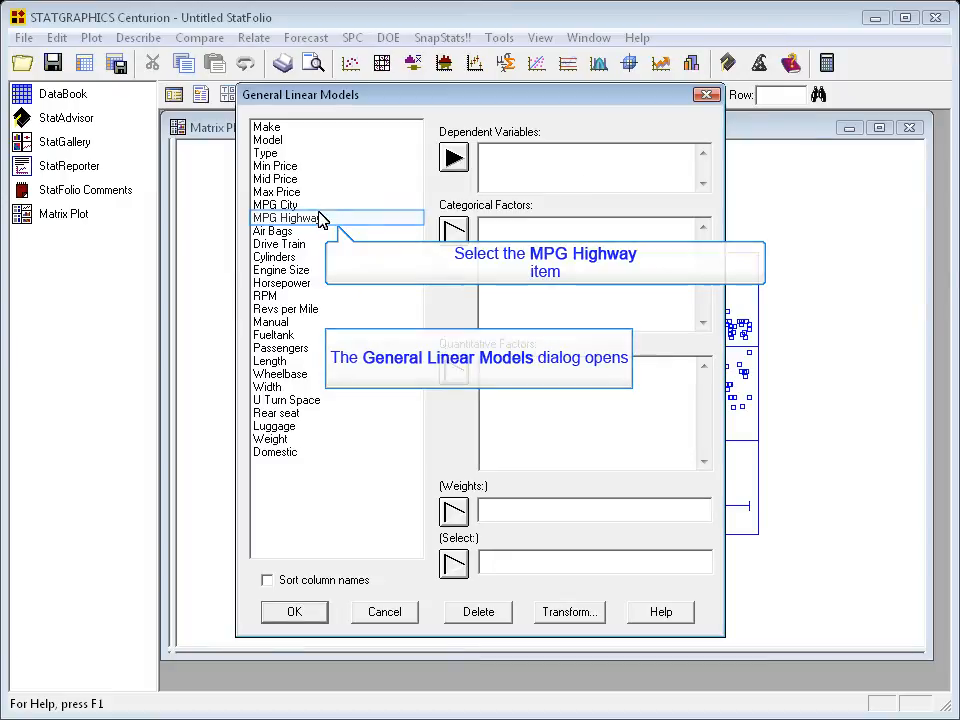
{"action": "left_click", "coordinate": [452, 156]}
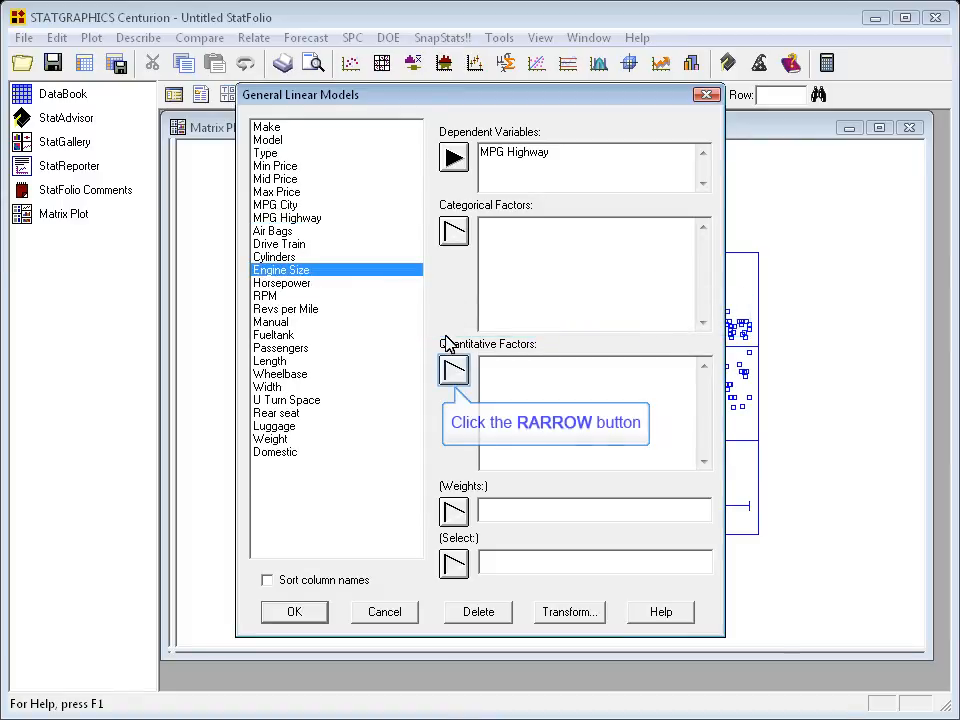
{"action": "left_click", "coordinate": [452, 370]}
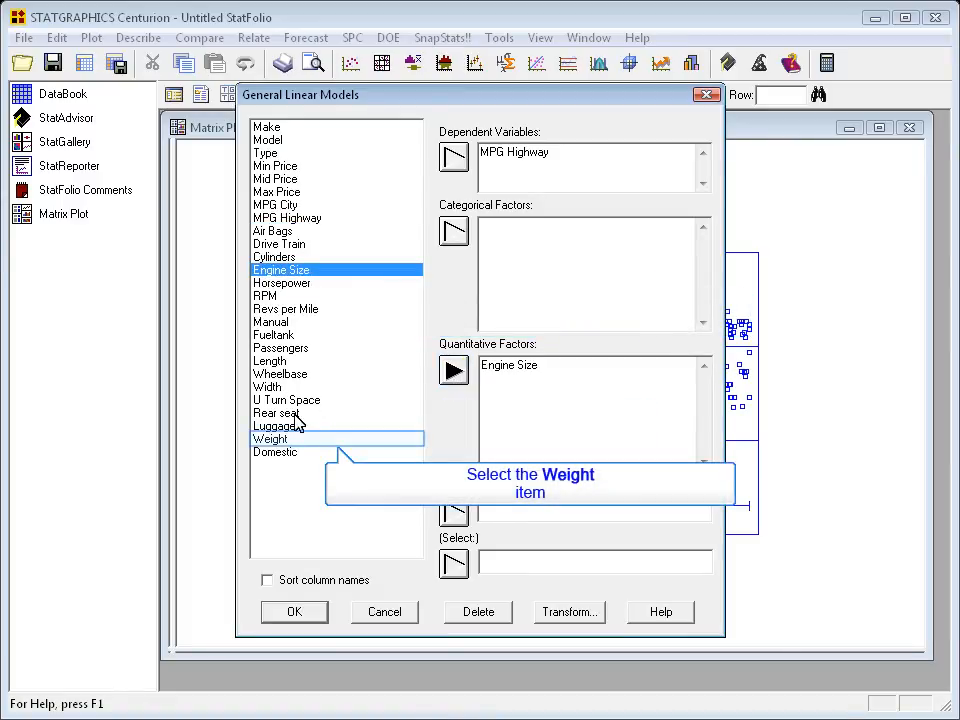
{"action": "left_click", "coordinate": [270, 438]}
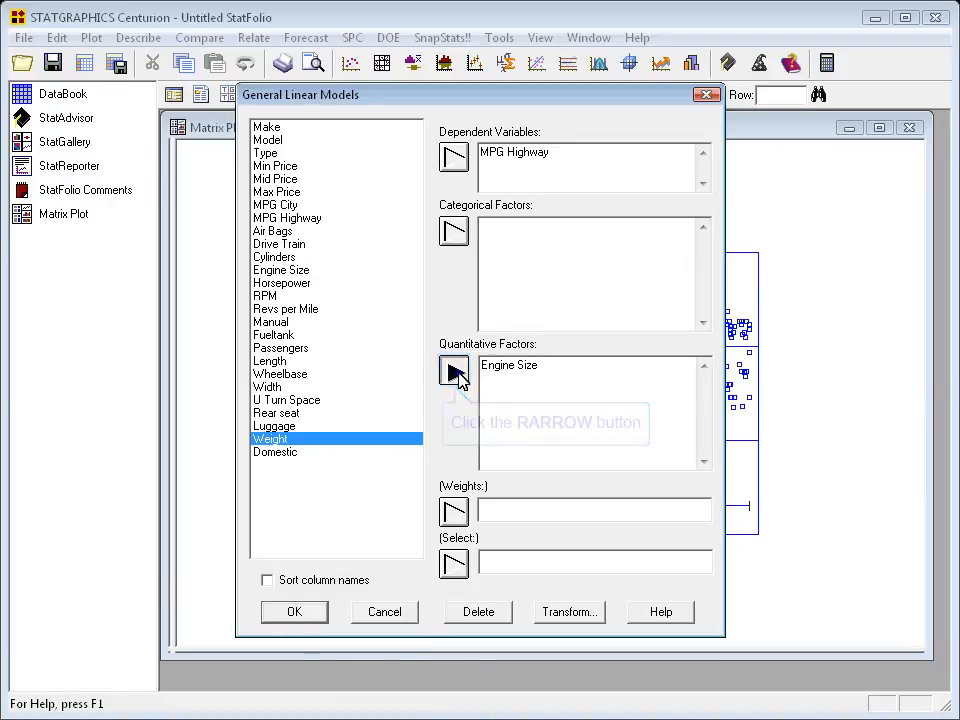
{"action": "left_click", "coordinate": [294, 612]}
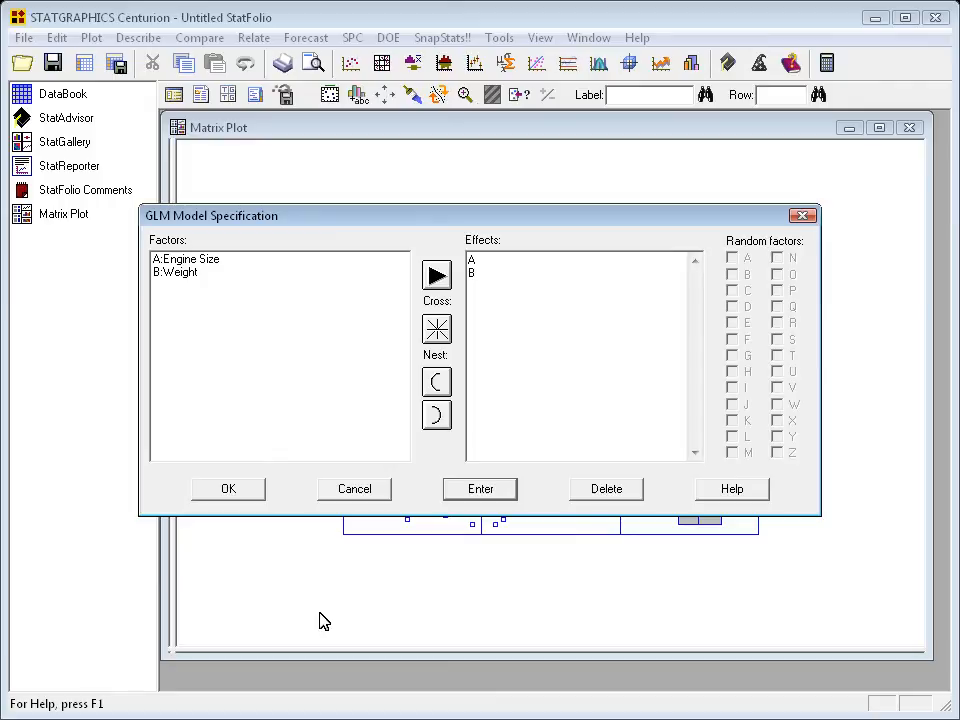
{"action": "mouse_move", "coordinate": [228, 488]}
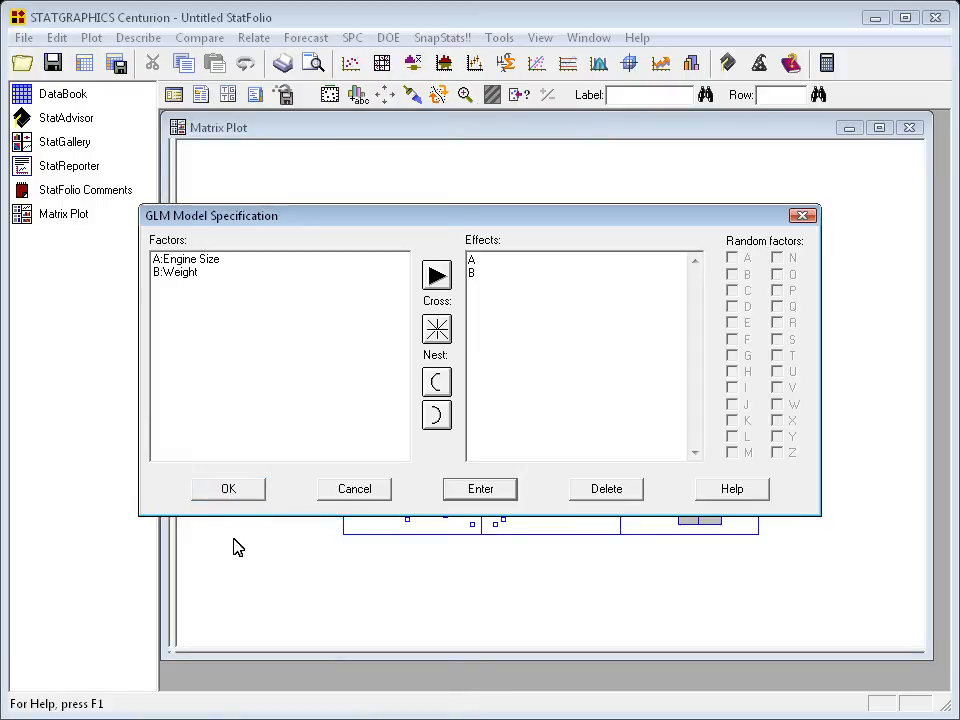
Step: Keep Engine Size and Weight as effects and request the Model Coefficients table and surface plot
{"action": "left_click", "coordinate": [228, 488]}
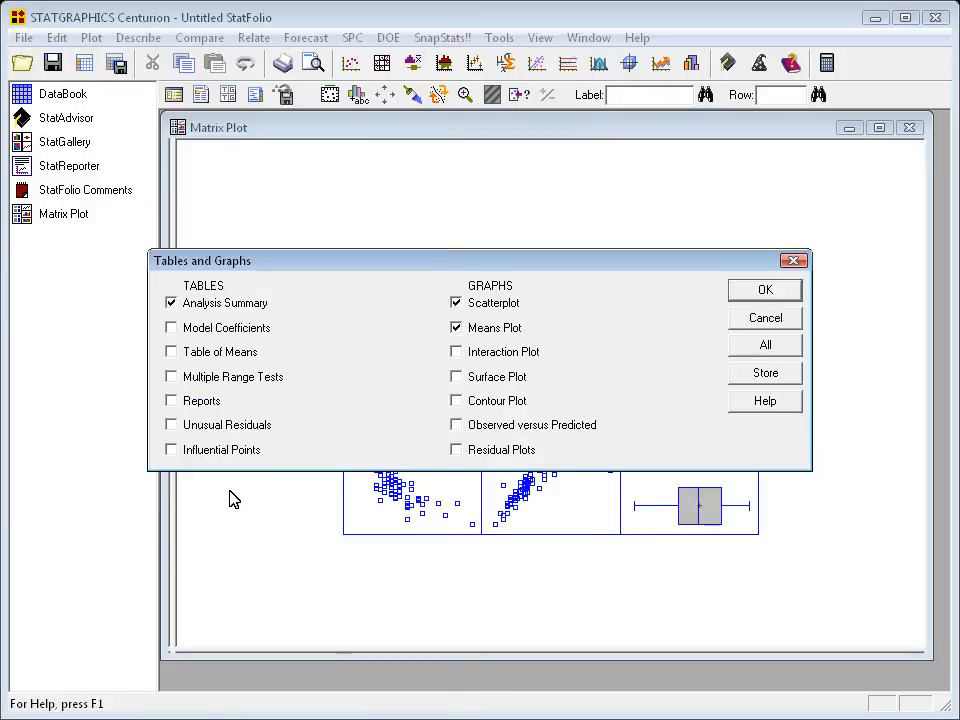
{"action": "mouse_move", "coordinate": [220, 328]}
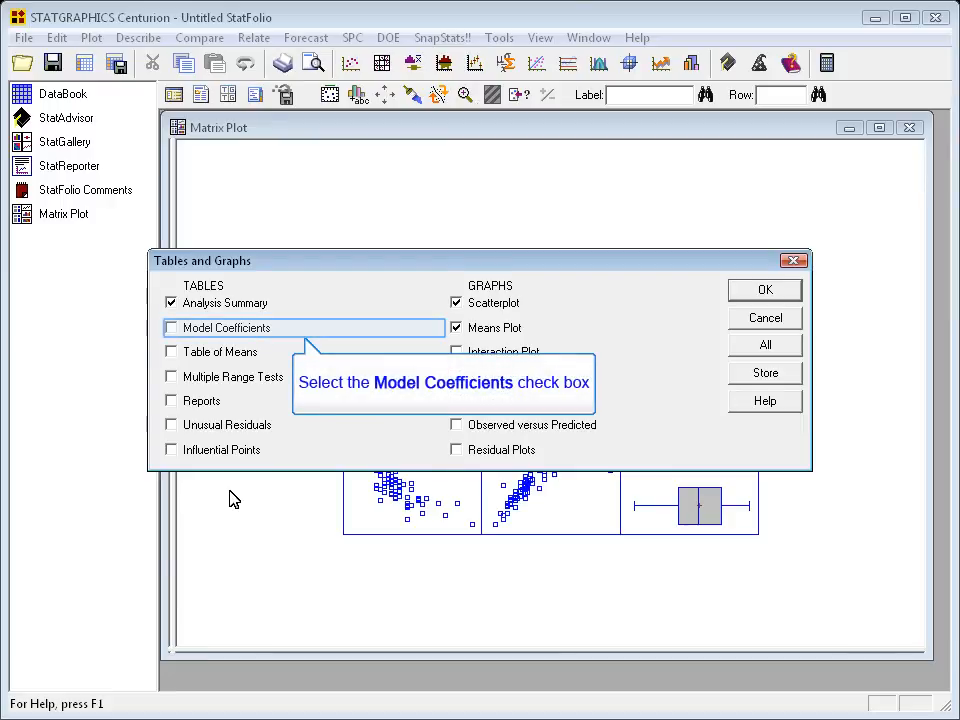
{"action": "left_click", "coordinate": [172, 328]}
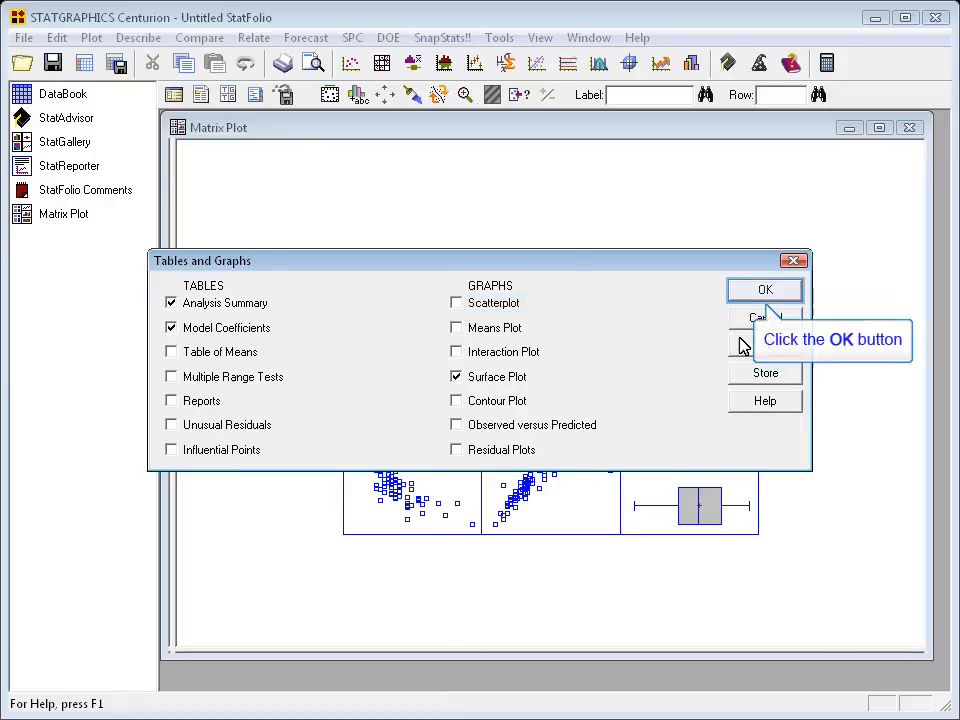
{"action": "left_click", "coordinate": [764, 288]}
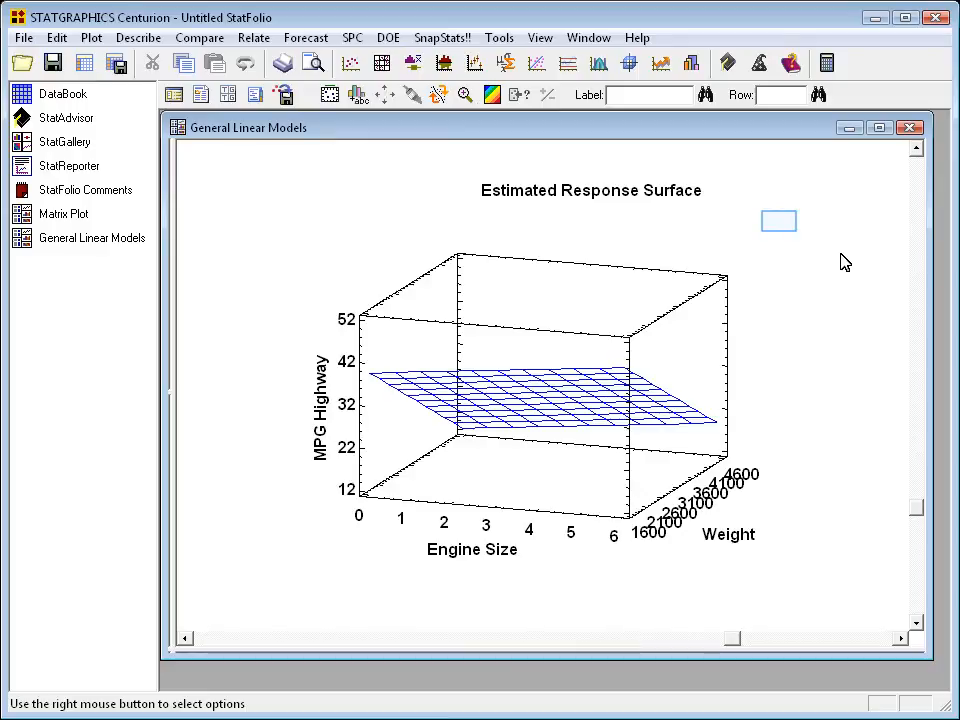
Step: Show the 95% coefficient confidence intervals pane beside the MPG Highway response surface
{"action": "right_click", "coordinate": [778, 220]}
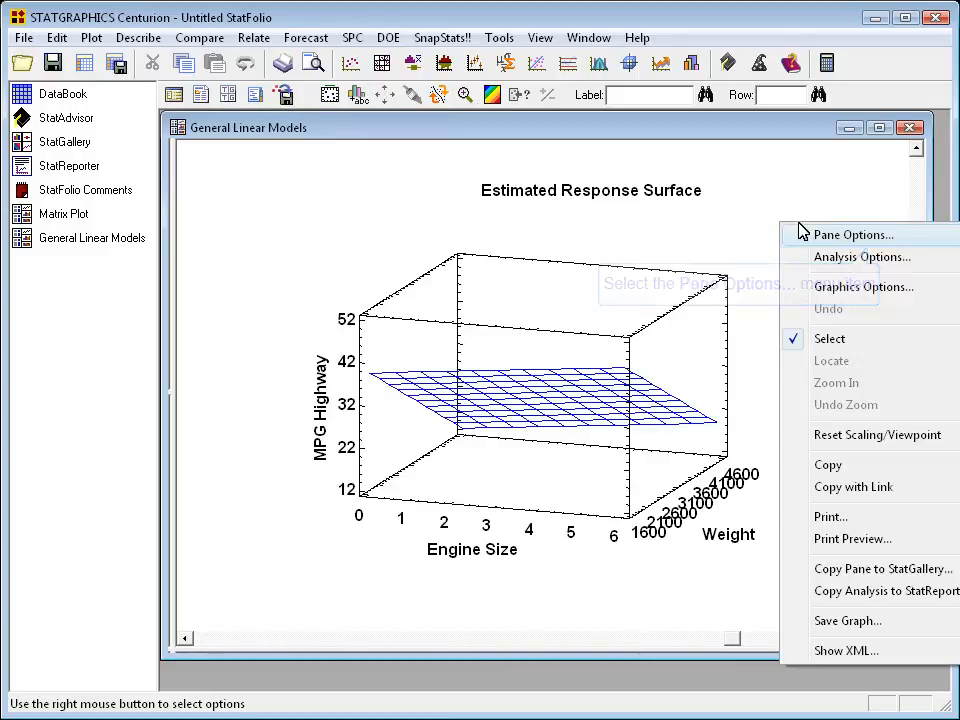
{"action": "mouse_move", "coordinate": [820, 240]}
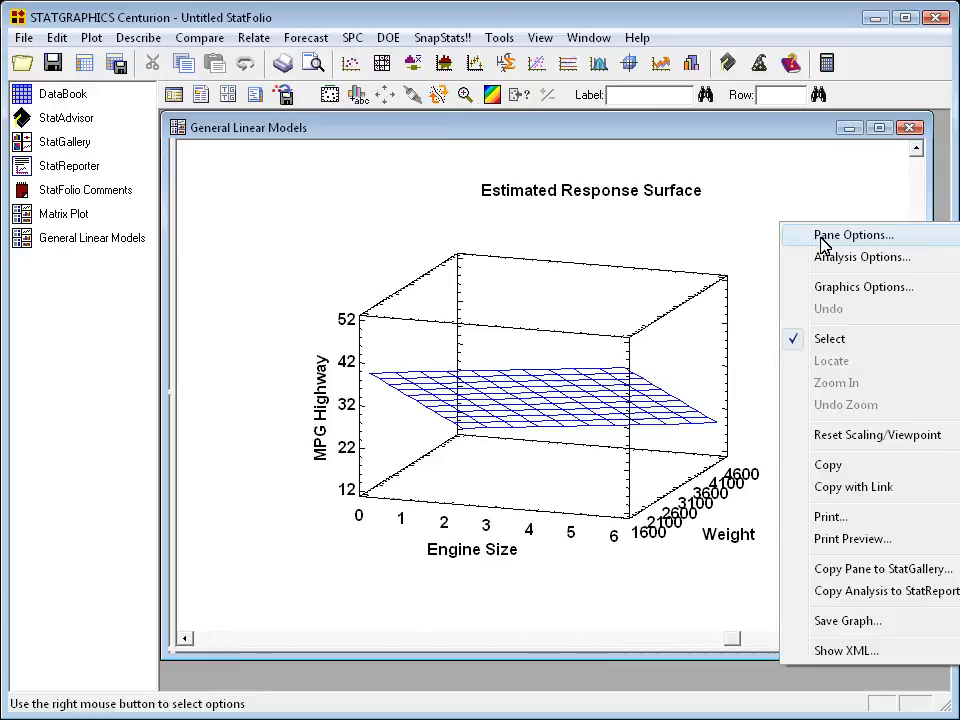
{"action": "left_click", "coordinate": [852, 234]}
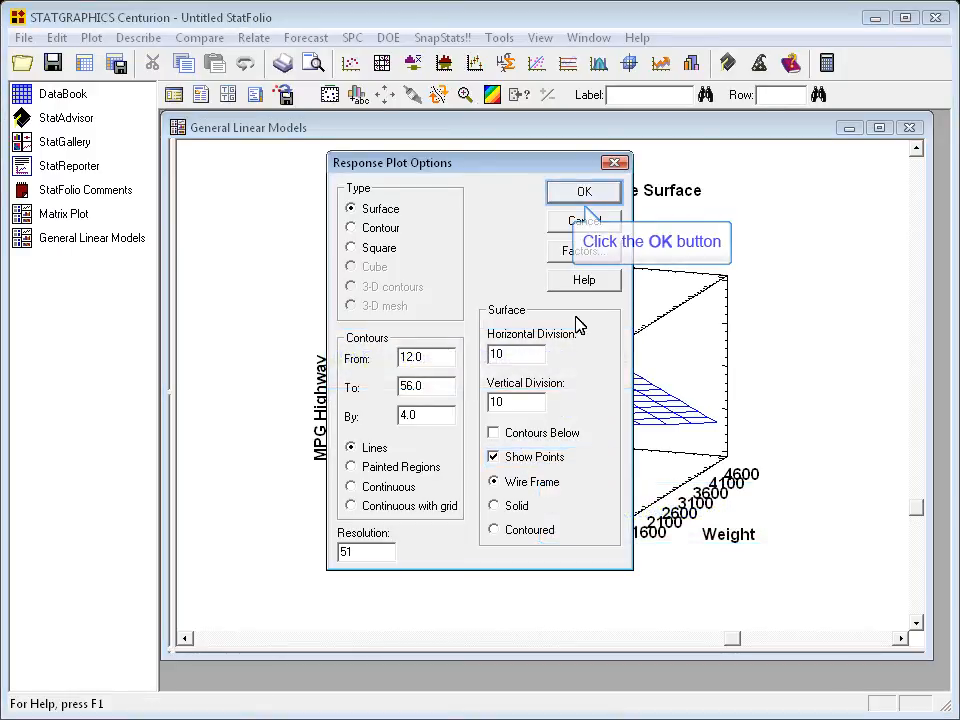
{"action": "left_click", "coordinate": [584, 192]}
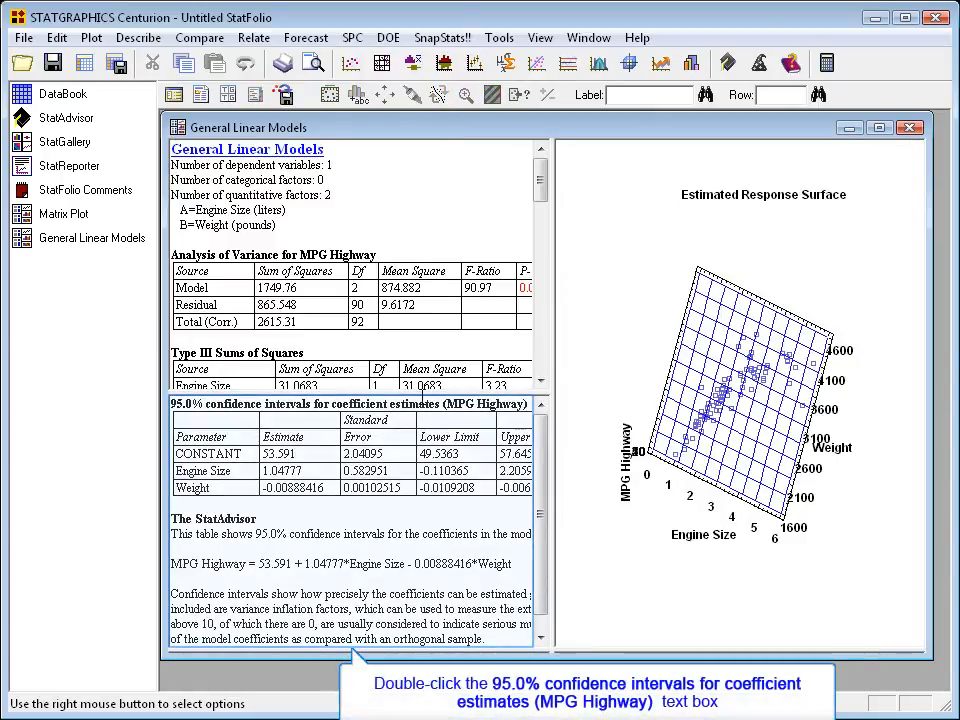
Step: Maximize the confidence intervals pane and highlight MPG Highway = 53.591 + 1.04777*Engine Size − 0.00888416*Weight
{"action": "double_click", "coordinate": [350, 404]}
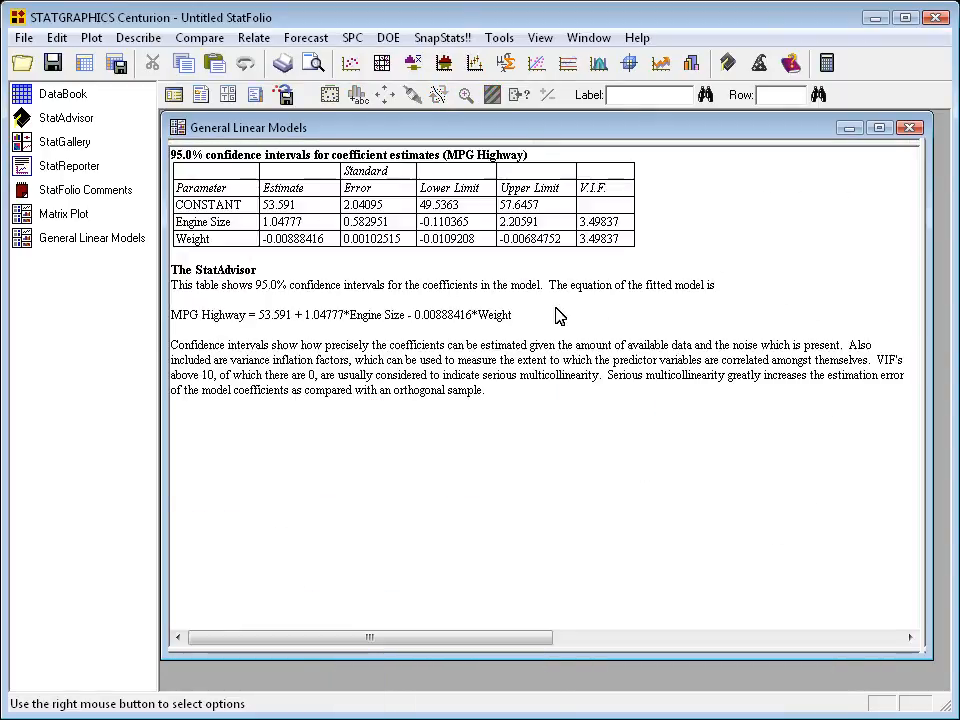
{"action": "left_click_drag", "start_coordinate": [200, 314], "coordinate": [510, 314]}
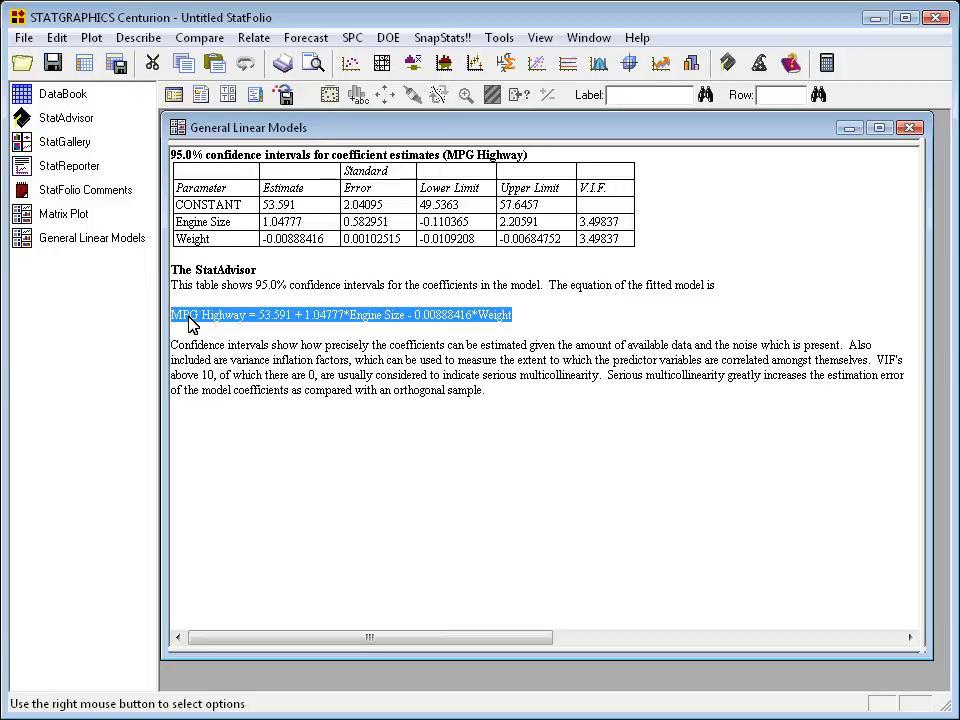
{"action": "mouse_move", "coordinate": [254, 36]}
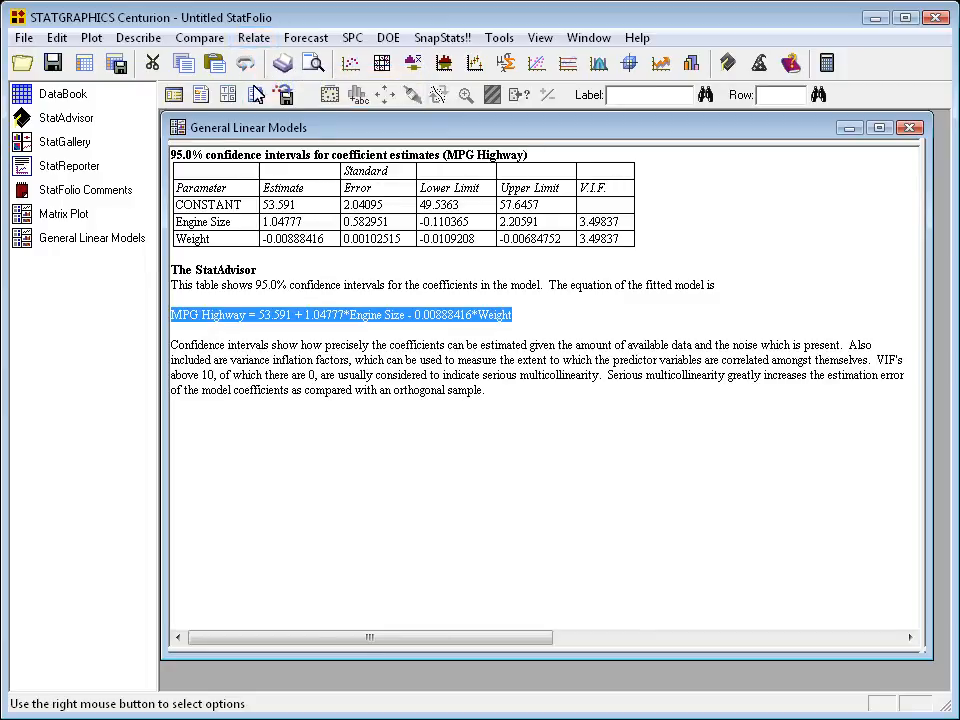
Step: Specify a Ridge Regression of MPG Highway on predictors Engine Size and Weight
{"action": "left_click", "coordinate": [252, 36]}
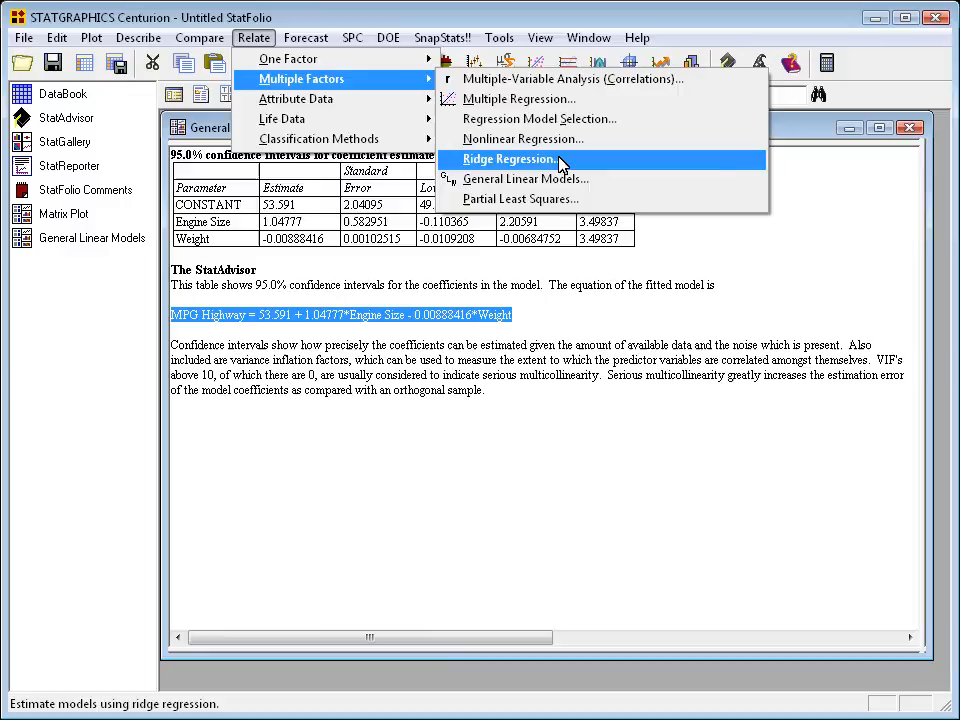
{"action": "left_click", "coordinate": [510, 160]}
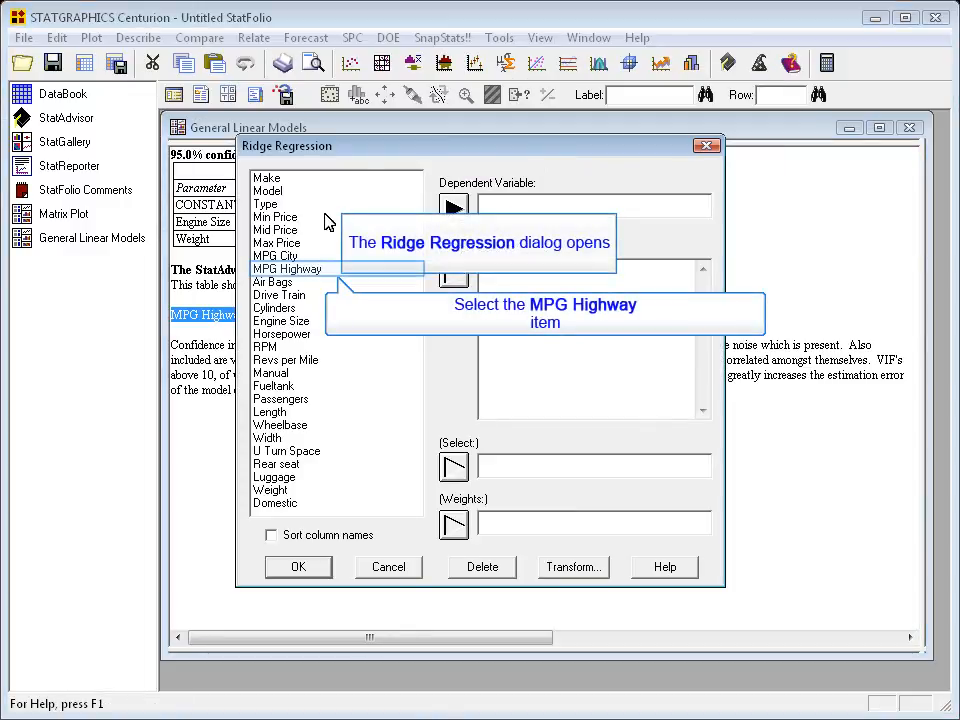
{"action": "left_click", "coordinate": [452, 208]}
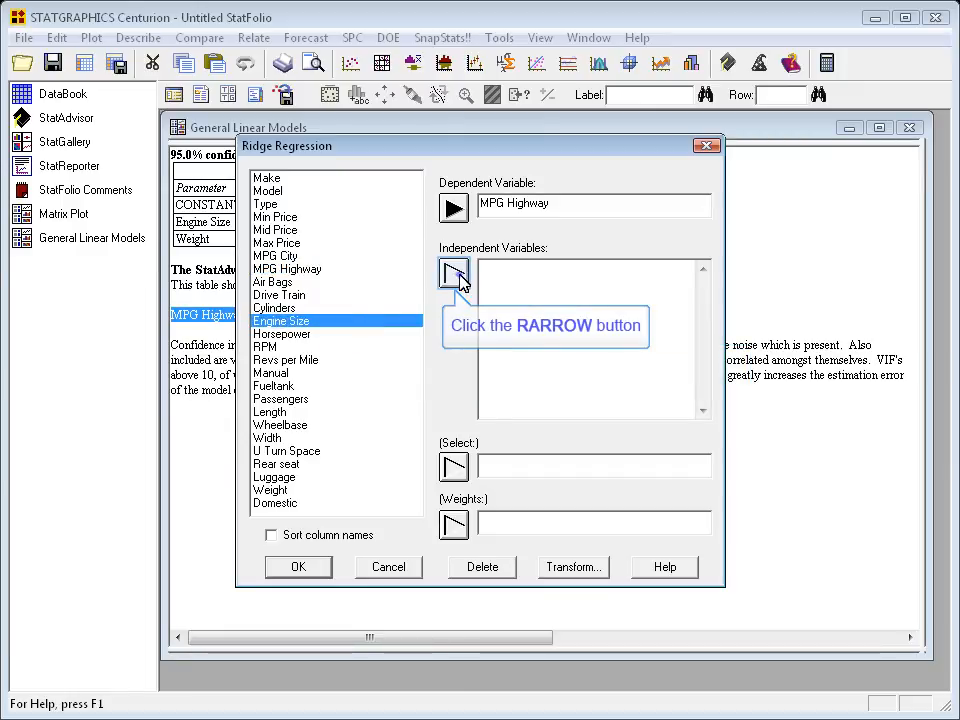
{"action": "left_click", "coordinate": [452, 274]}
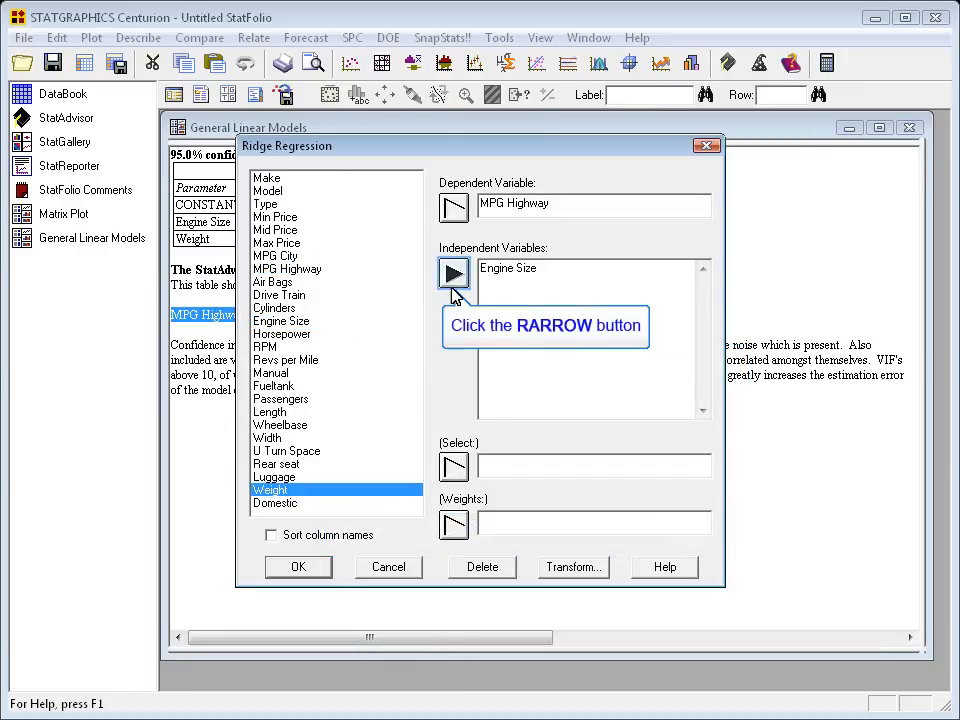
{"action": "left_click", "coordinate": [452, 272]}
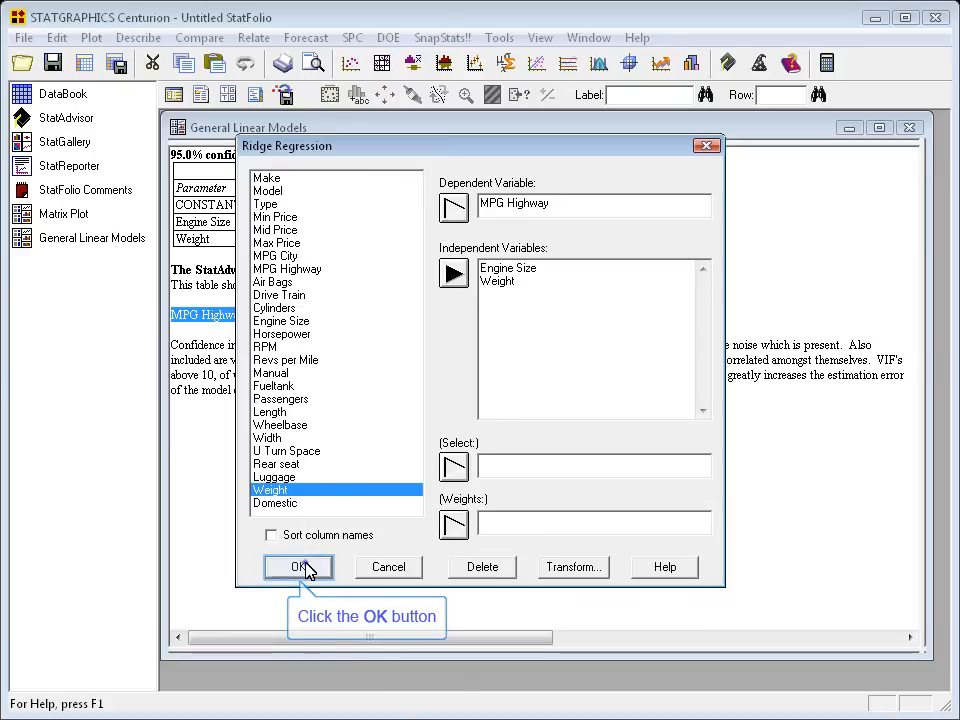
{"action": "left_click", "coordinate": [296, 568]}
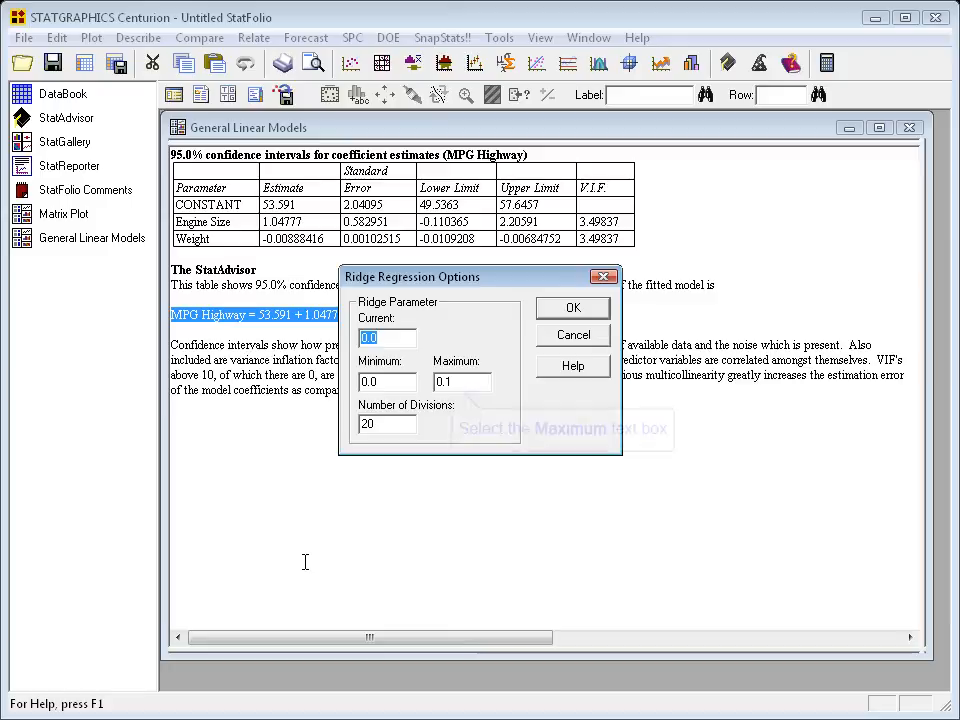
Step: Set the maximum ridge parameter to 0.5 and produce the VIF plot over 0 to 0.5
{"action": "left_click", "coordinate": [462, 380]}
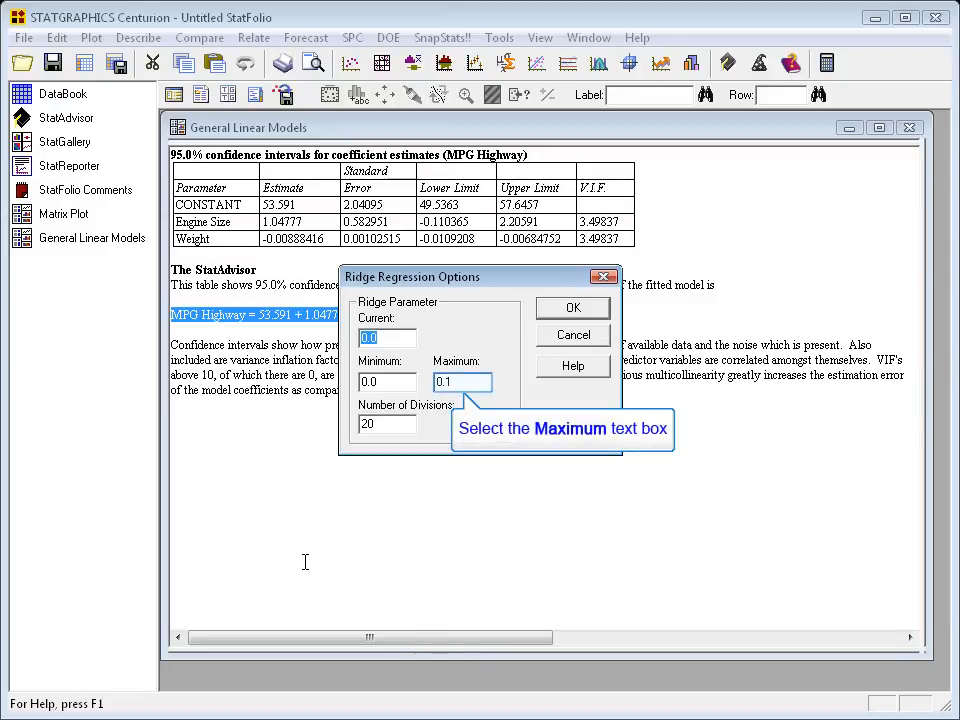
{"action": "left_click", "coordinate": [460, 382]}
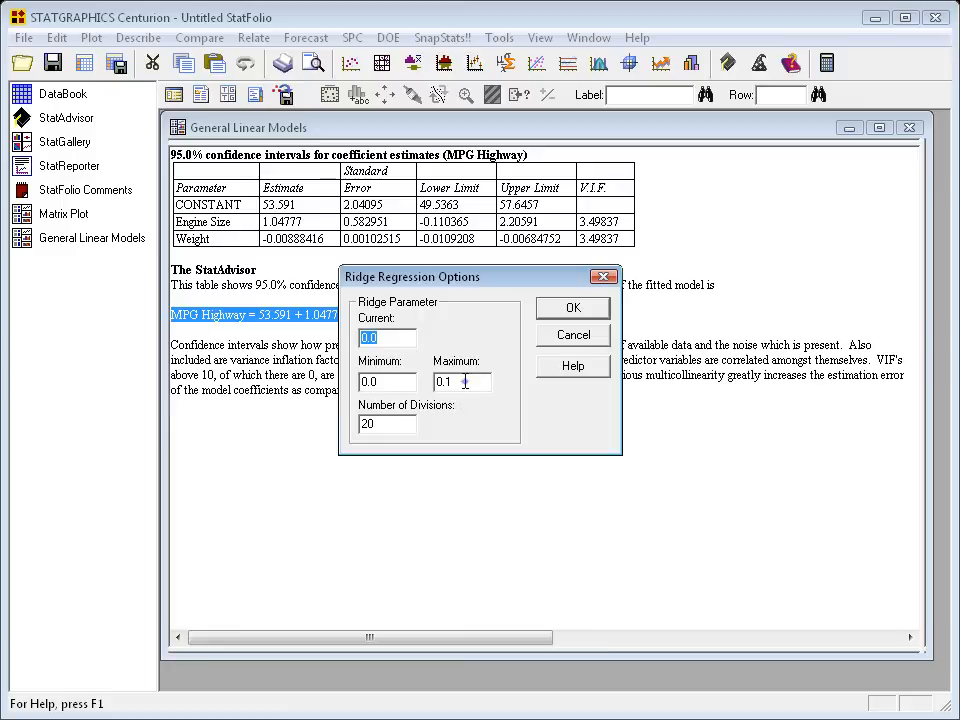
{"action": "type", "text": "0.5"}
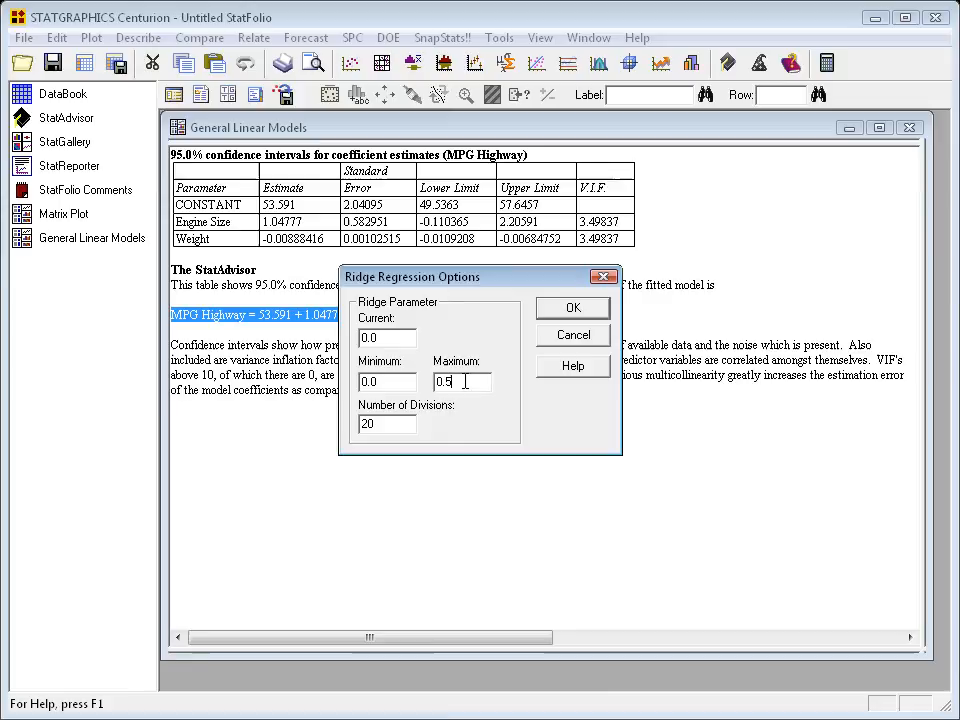
{"action": "left_click", "coordinate": [572, 308]}
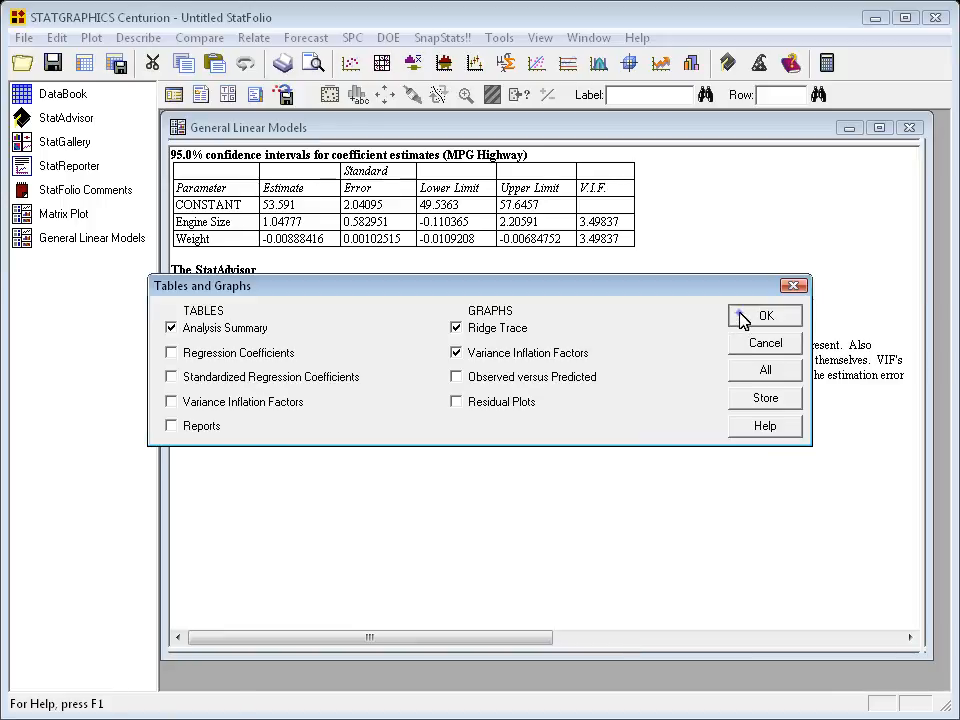
{"action": "left_click", "coordinate": [764, 316]}
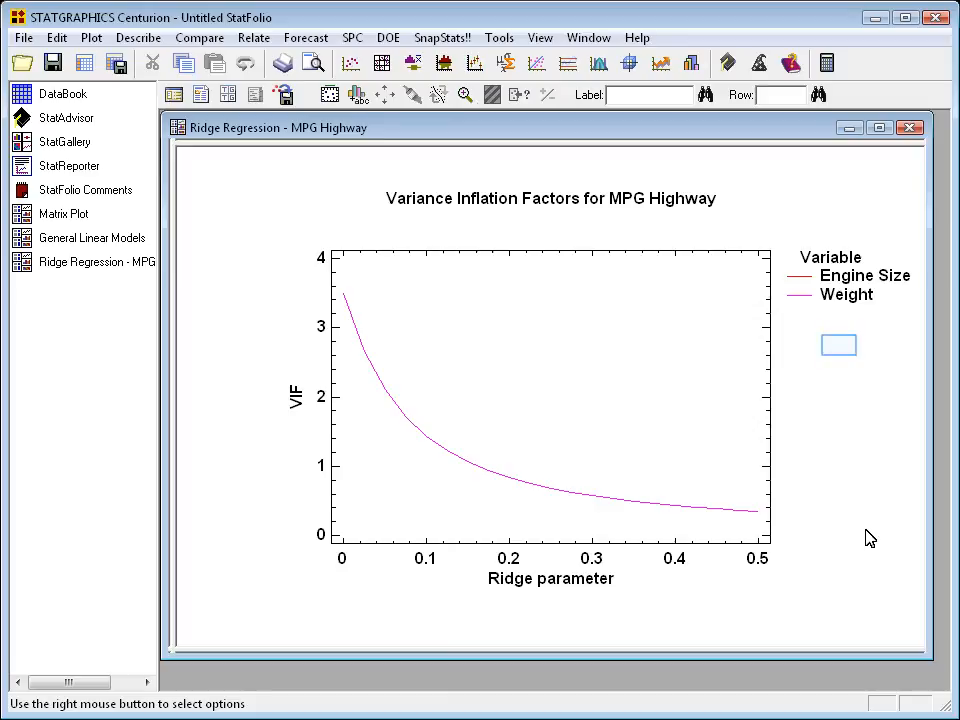
Step: Use Locate on the VIF plot to read a ridge parameter of about 0.16385 where VIF equals 1
{"action": "right_click", "coordinate": [838, 344]}
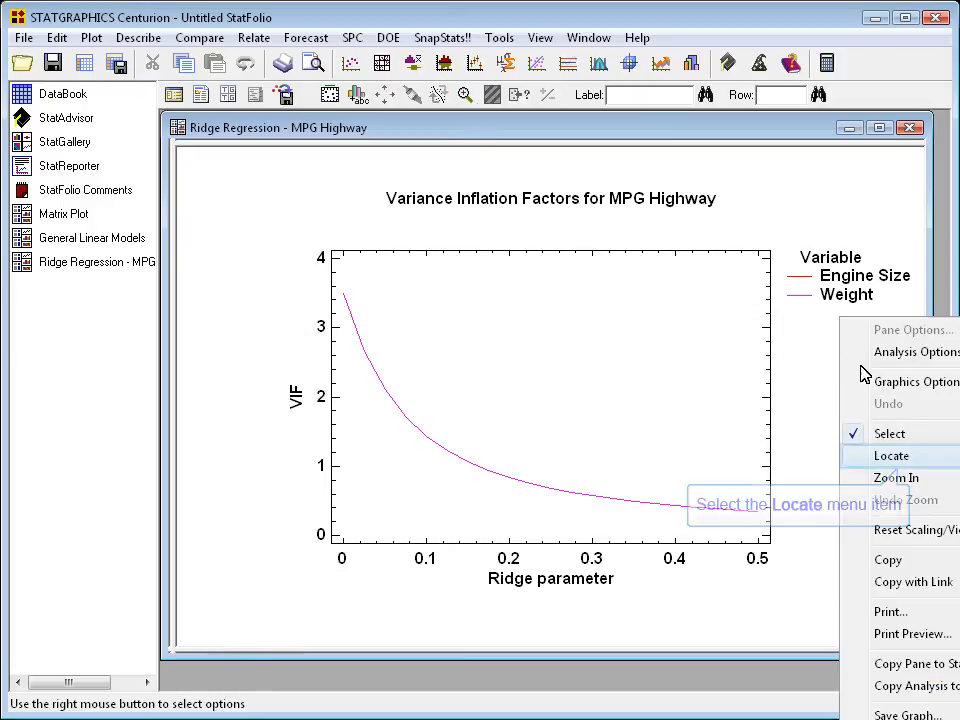
{"action": "left_click", "coordinate": [892, 456]}
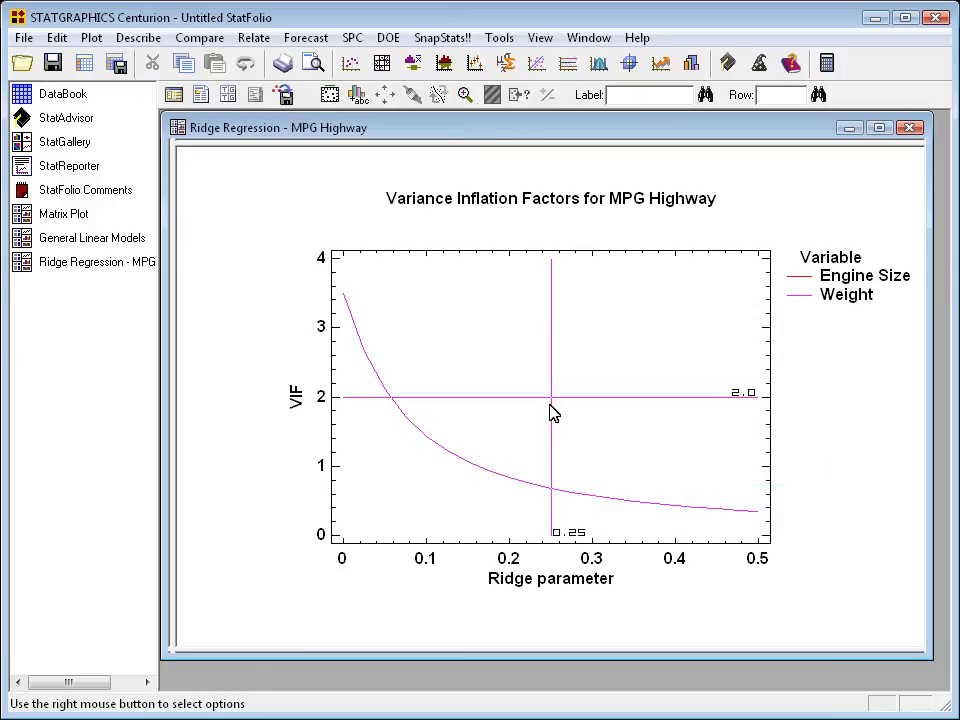
{"action": "left_click_drag", "start_coordinate": [552, 400], "coordinate": [522, 460]}
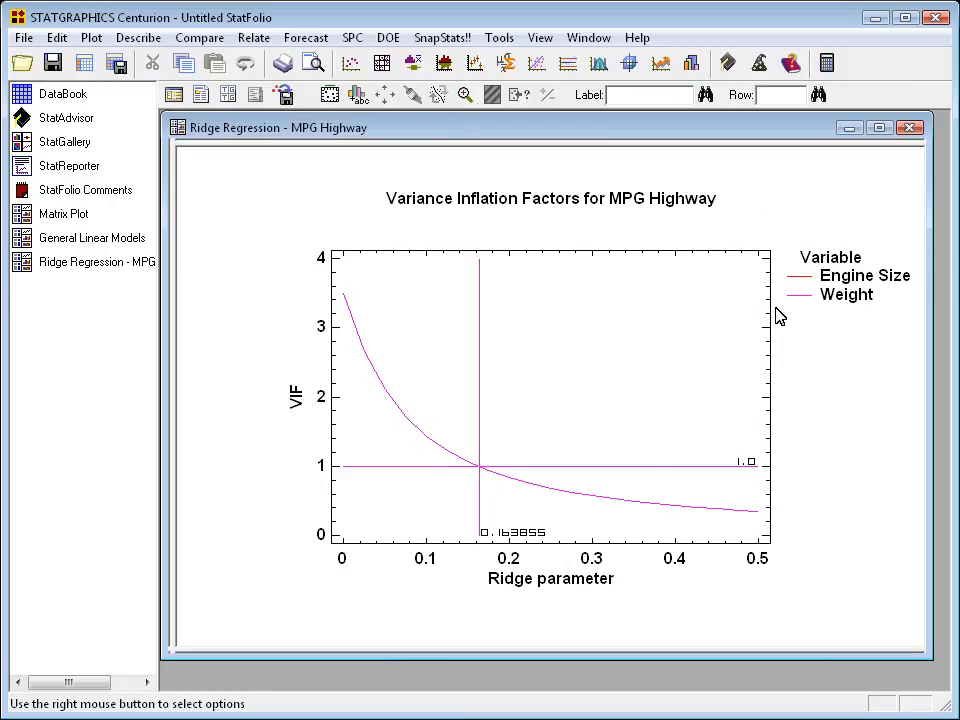
Step: Set the current ridge parameter to 0.164 in Analysis Options and apply it
{"action": "right_click", "coordinate": [780, 316]}
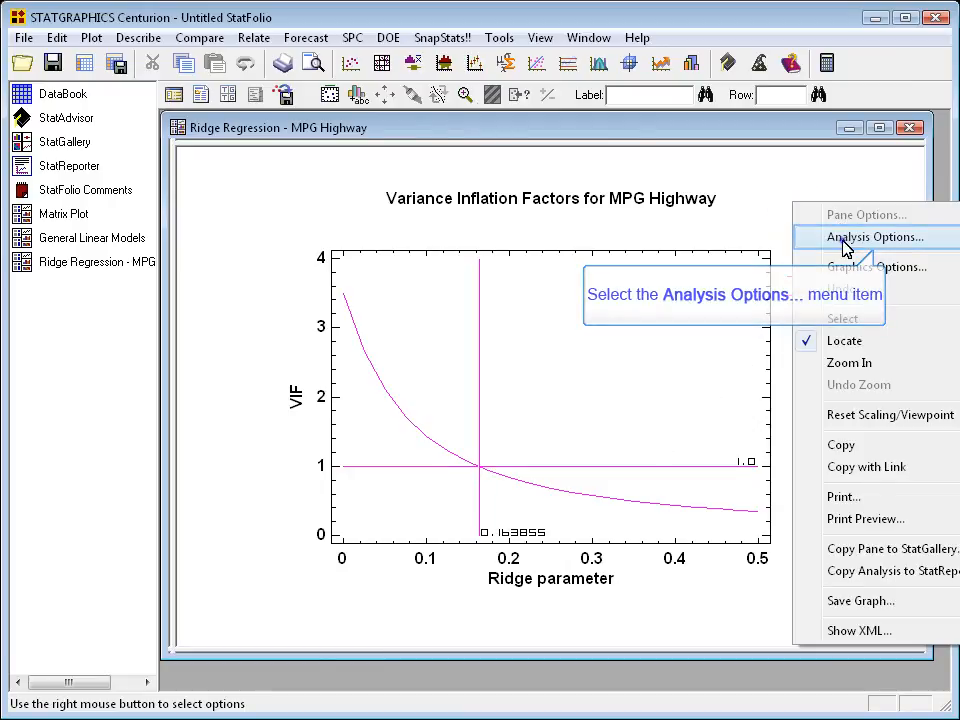
{"action": "left_click", "coordinate": [874, 236]}
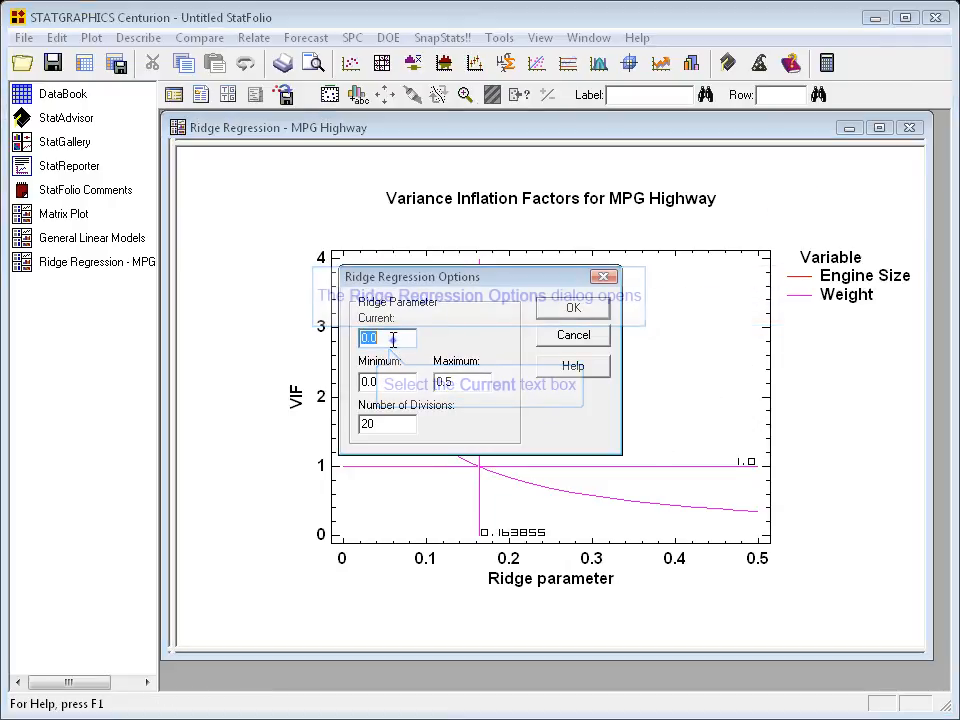
{"action": "type", "text": "0.164"}
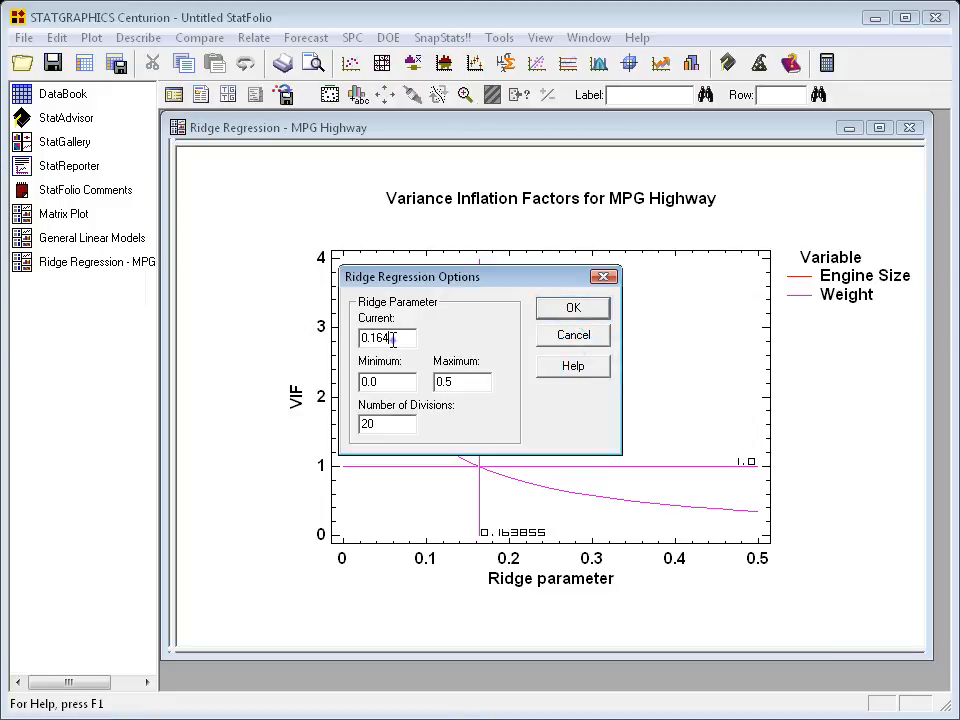
{"action": "left_click", "coordinate": [572, 308]}
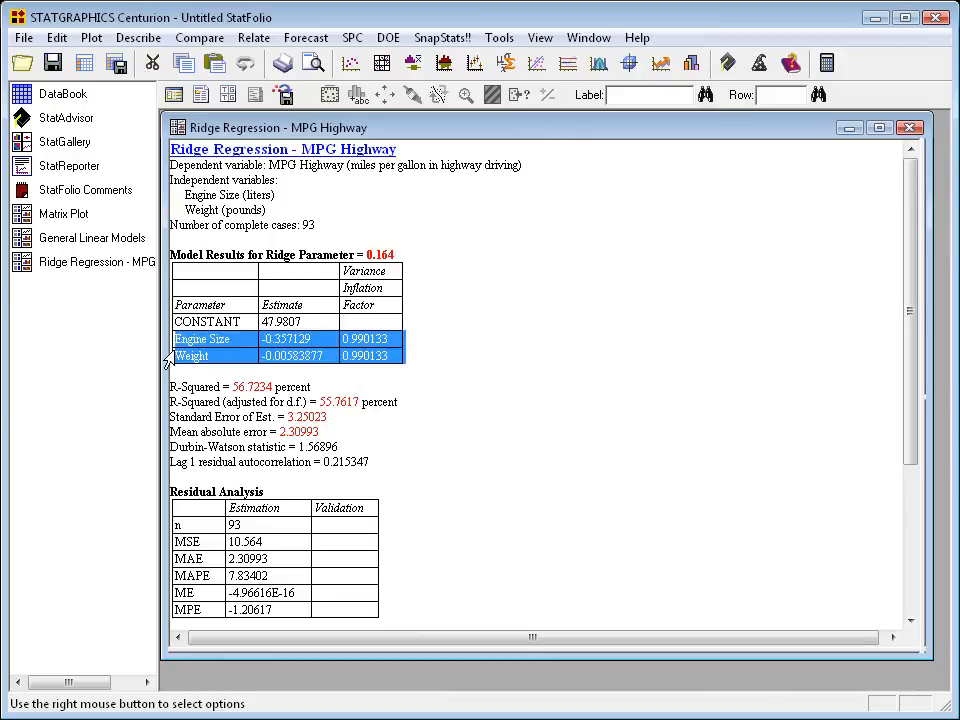
{"action": "mouse_move", "coordinate": [644, 374]}
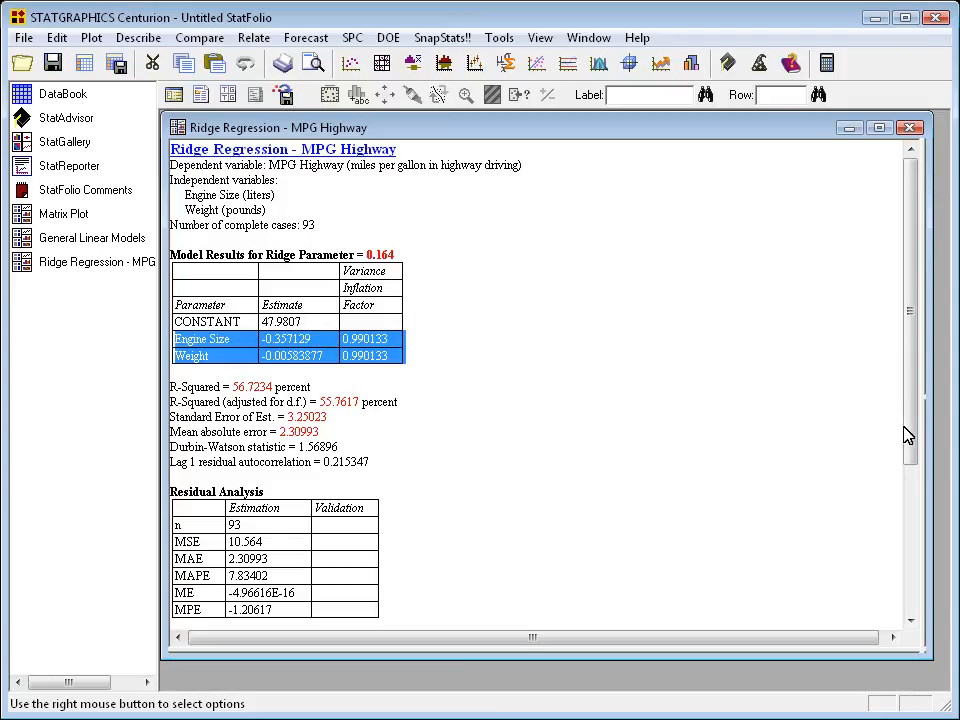
{"action": "mouse_move", "coordinate": [918, 458]}
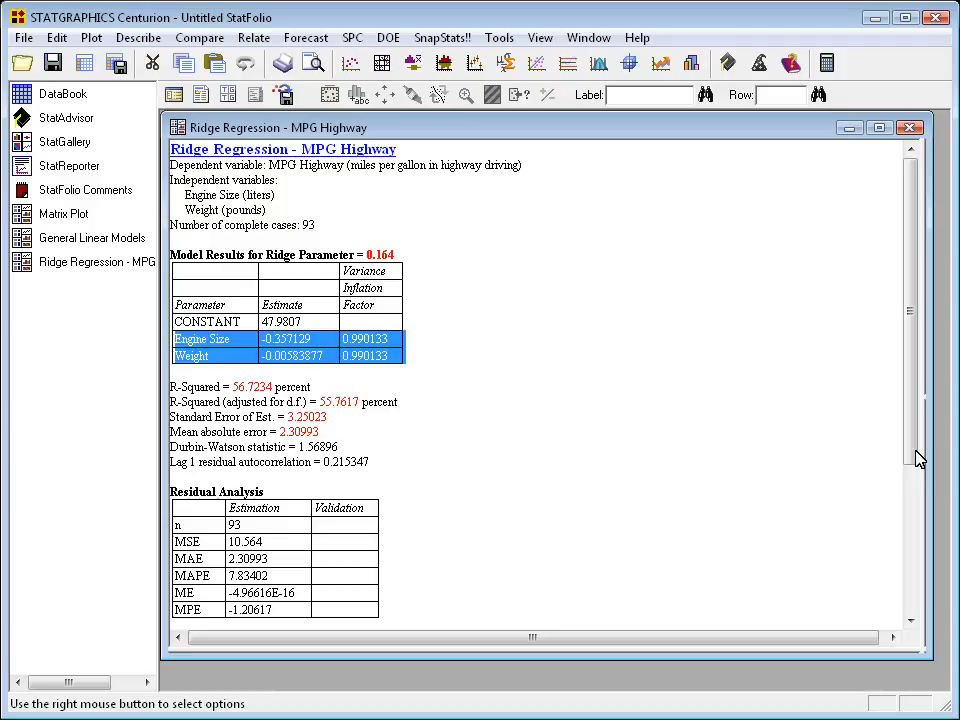
Step: Highlight the fitted equation MPG Highway = 47.9807 − 0.35712*Engine Size − 0.00583877*Weight in the StatAdvisor text
{"action": "scroll", "scroll_direction": "down", "scroll_amount": 3}
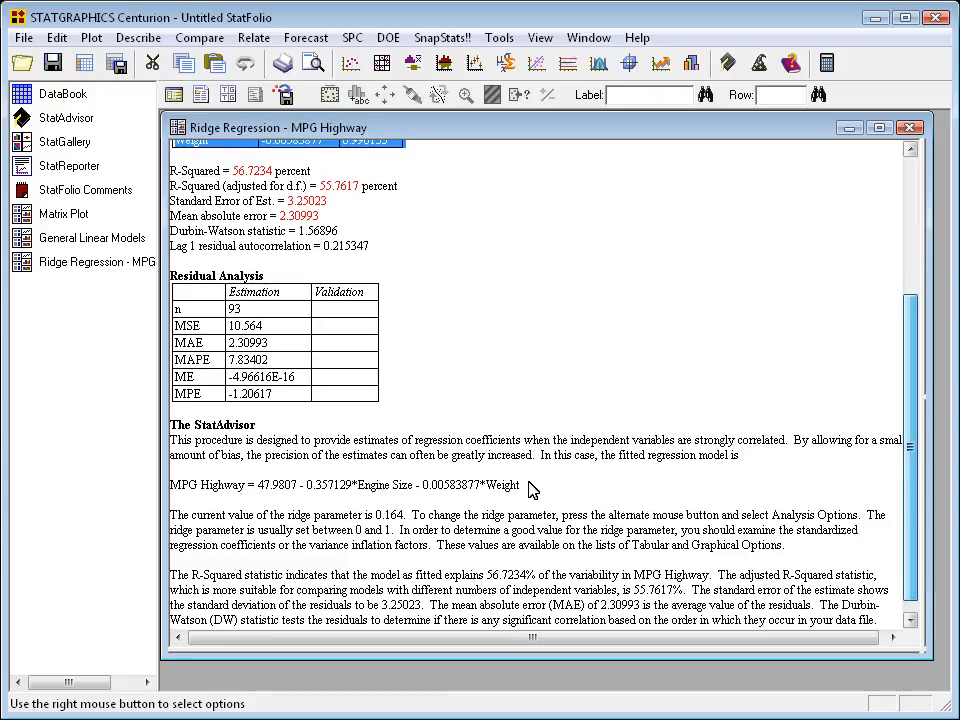
{"action": "triple_click", "coordinate": [344, 486]}
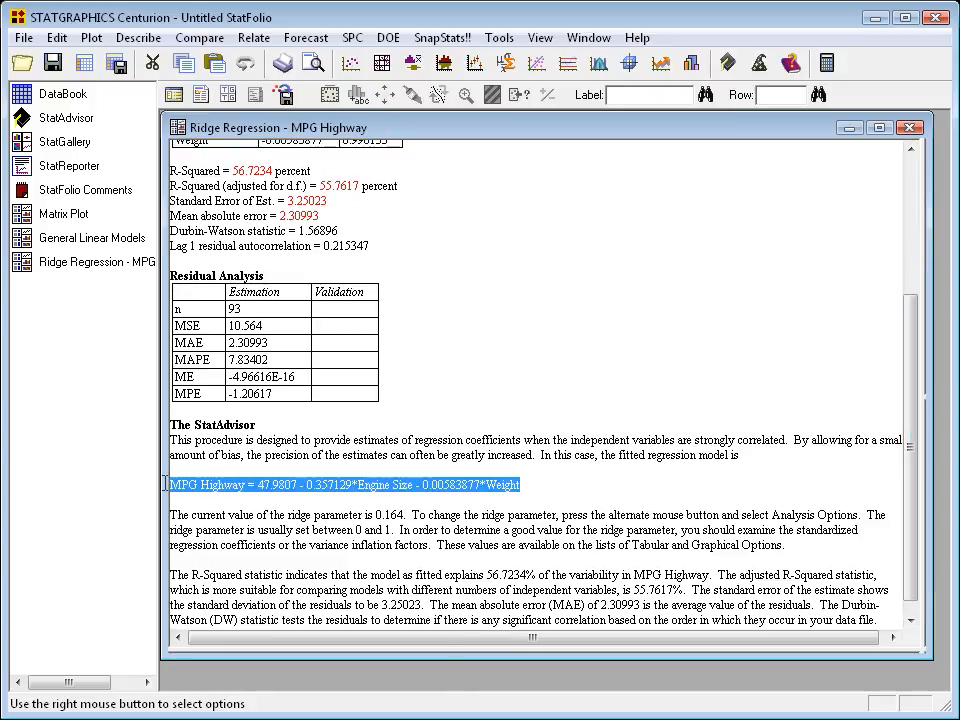